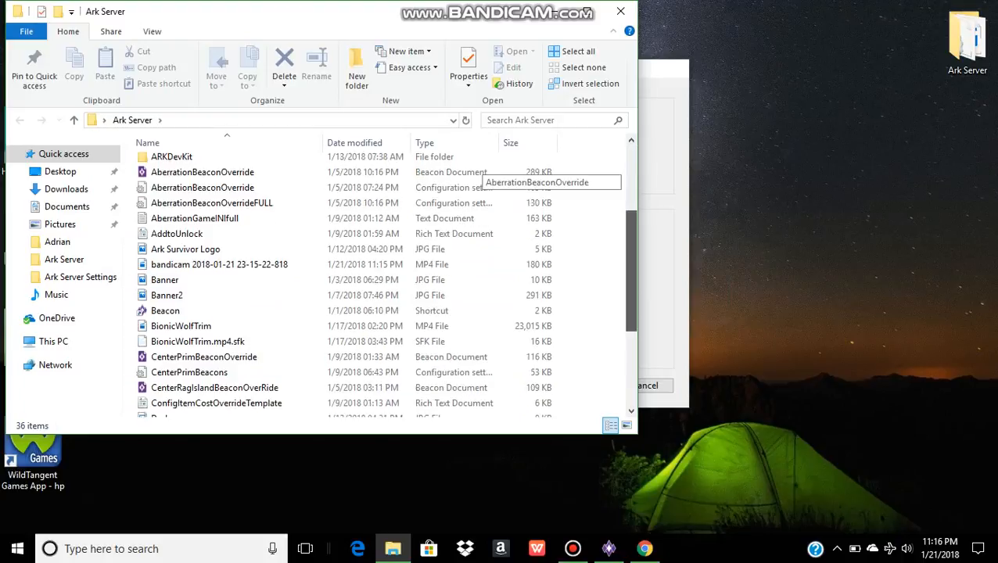
Create the document with Ragnarok ticked alongside The Island, difficulty 20 and max dino level 600.
scroll(down, 3)
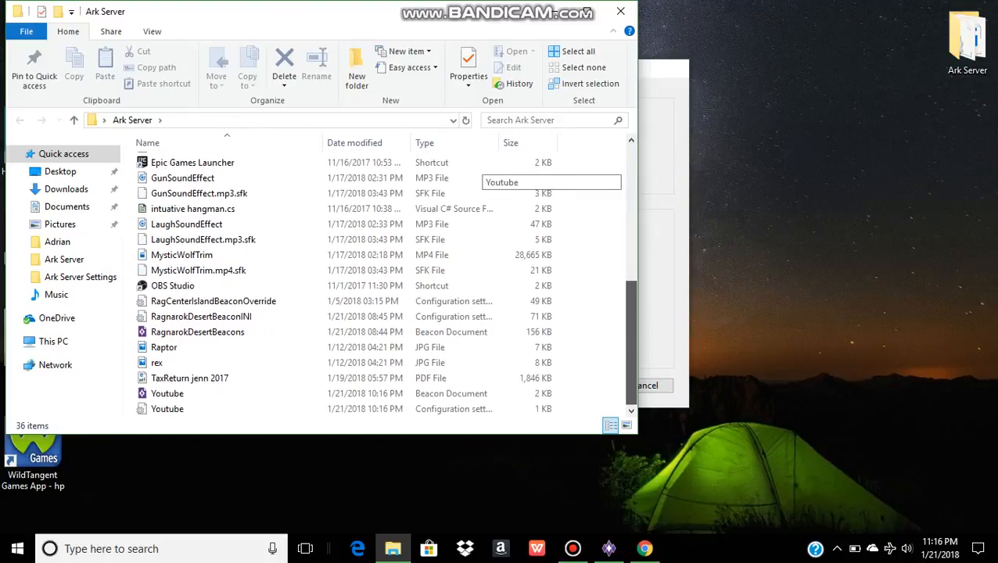
scroll(up, 3)
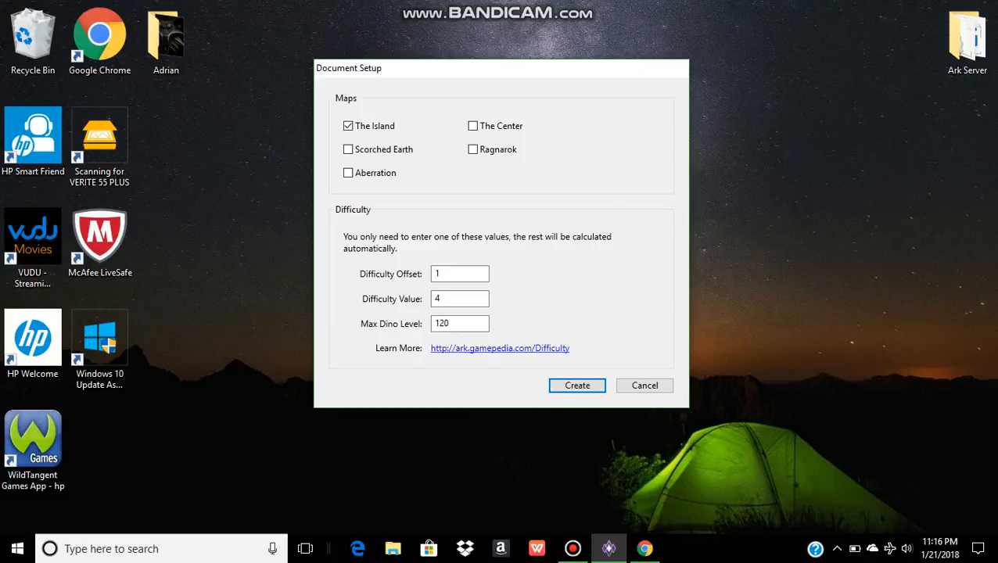
click(472, 150)
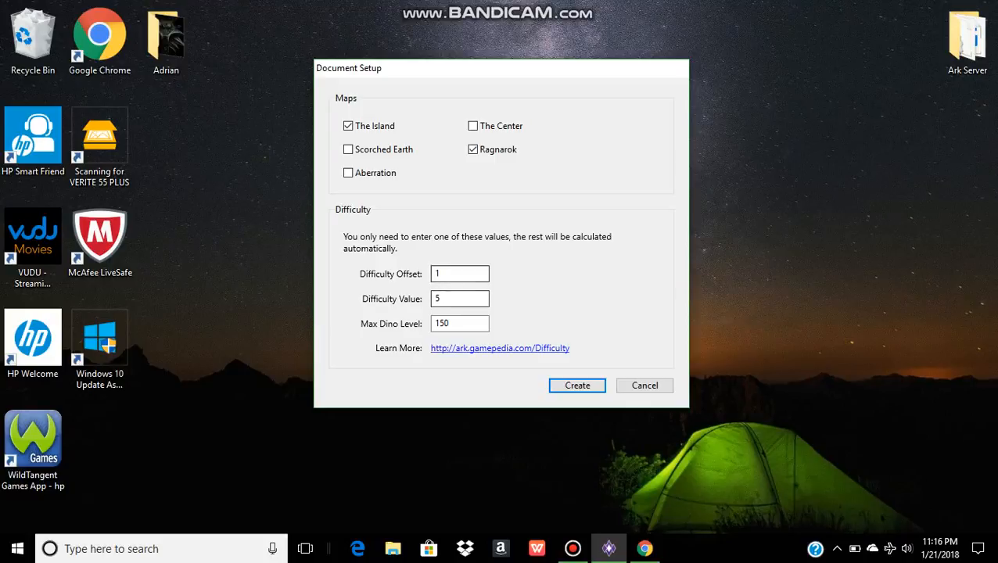
click(460, 297)
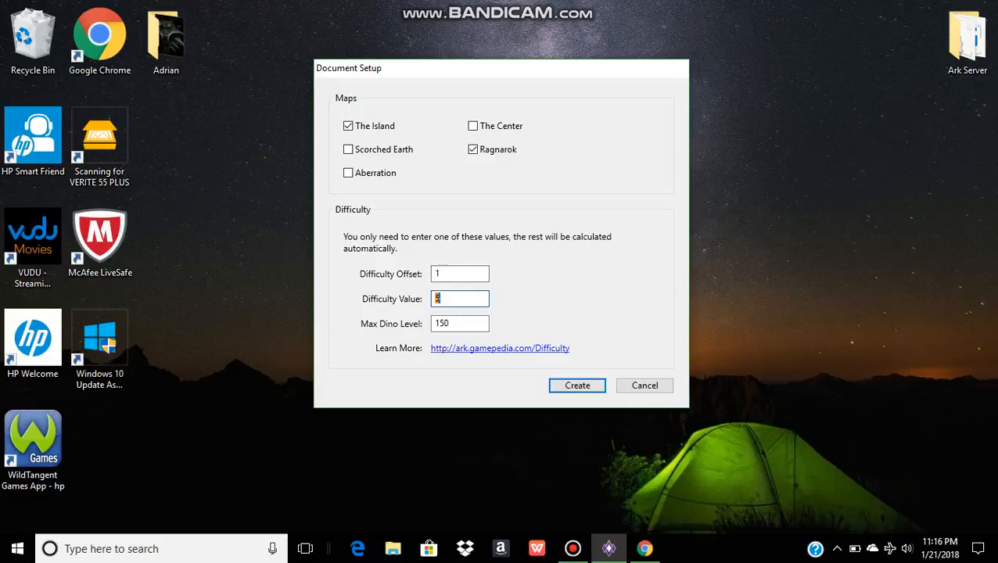
text(20)
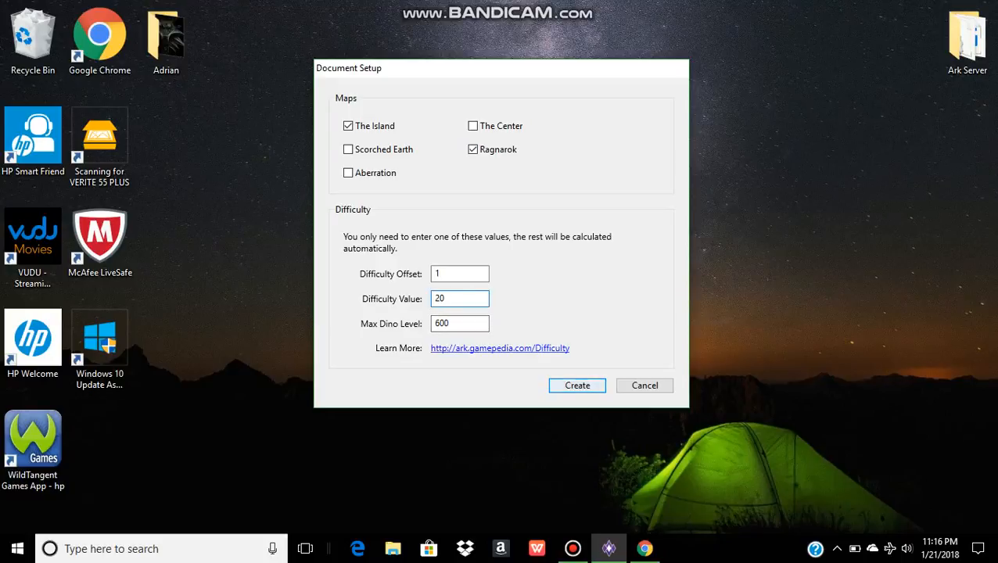
click(577, 385)
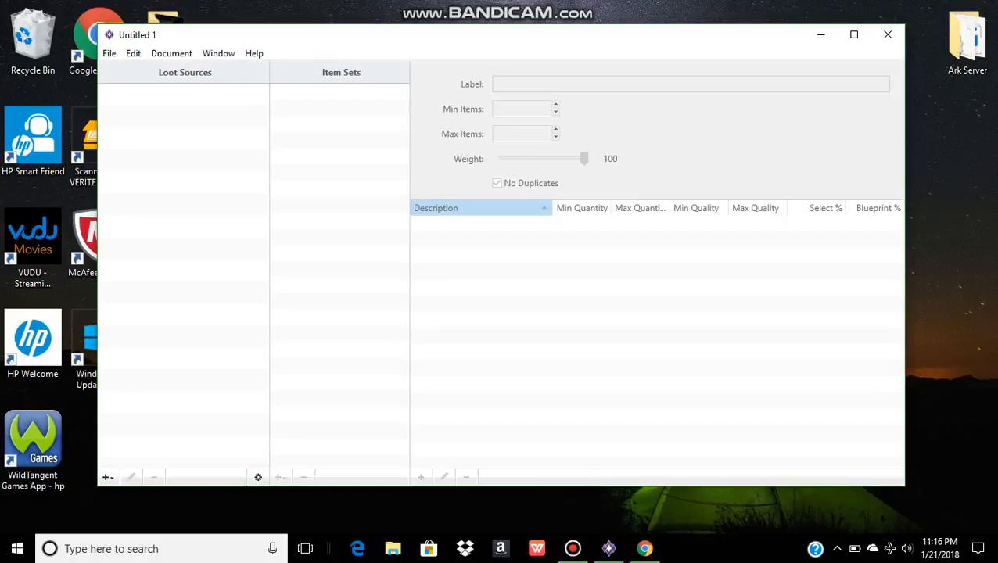
Browse down the Add Loot Source list to reach Island White.
click(219, 53)
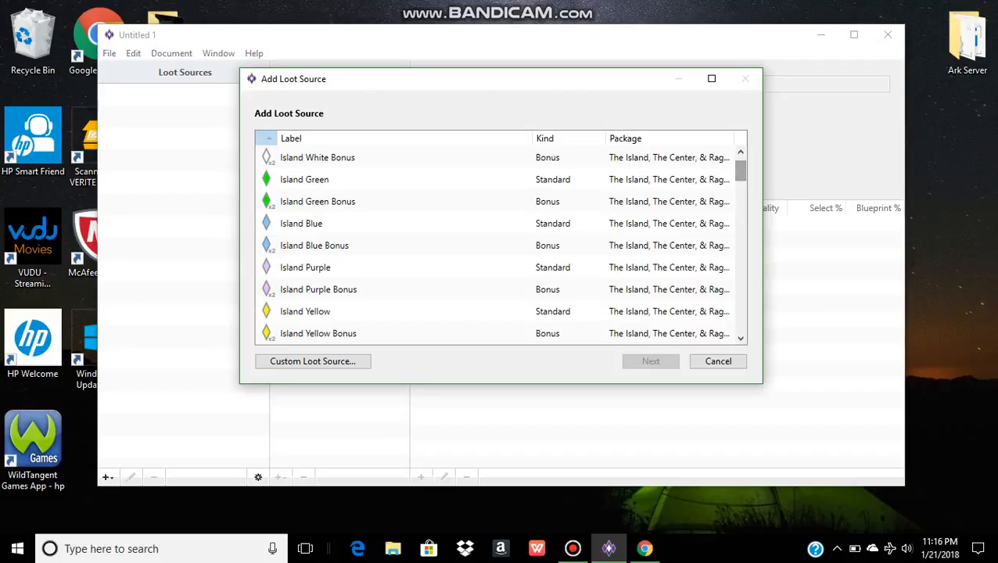
scroll(down, 3)
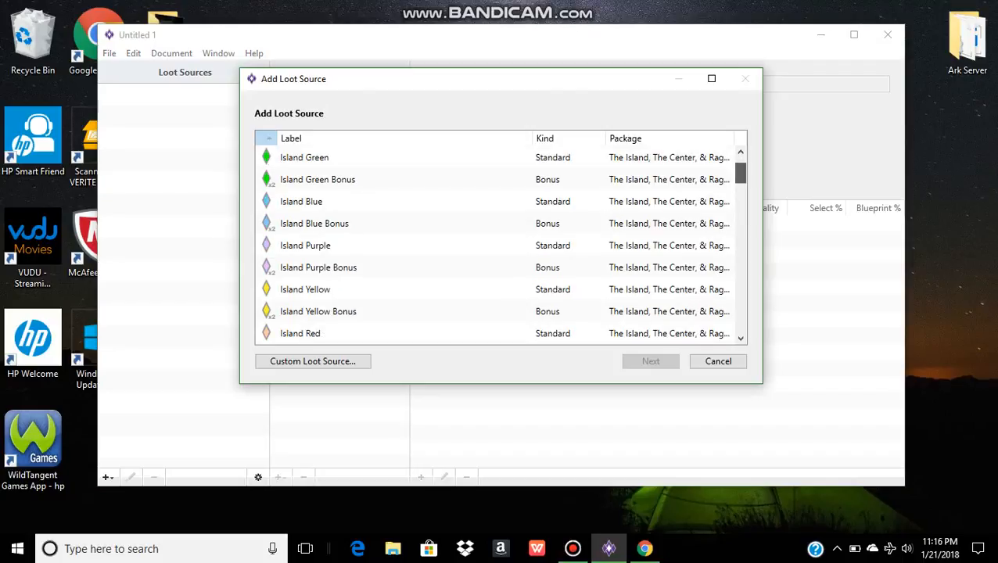
scroll(down, 3)
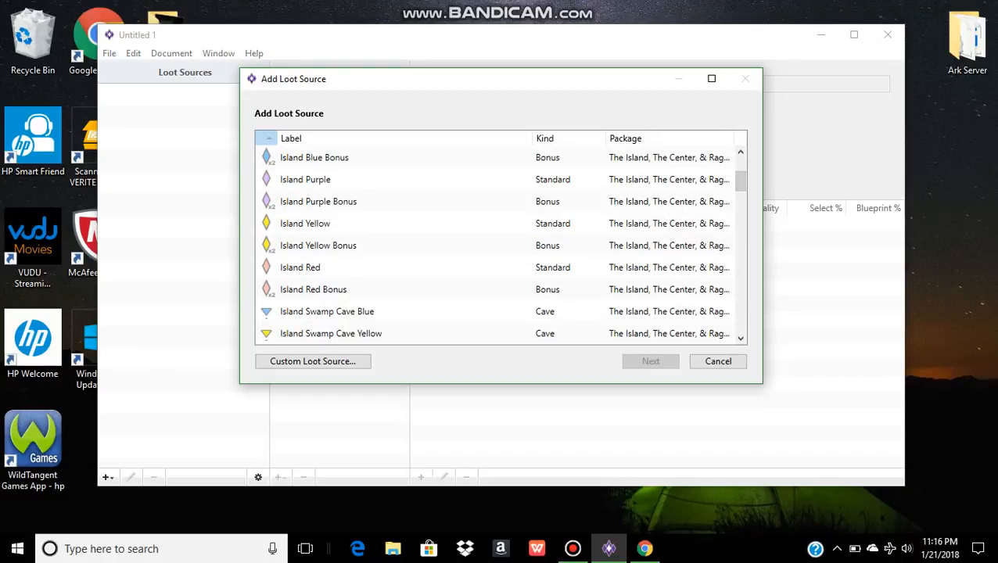
scroll(down, 3)
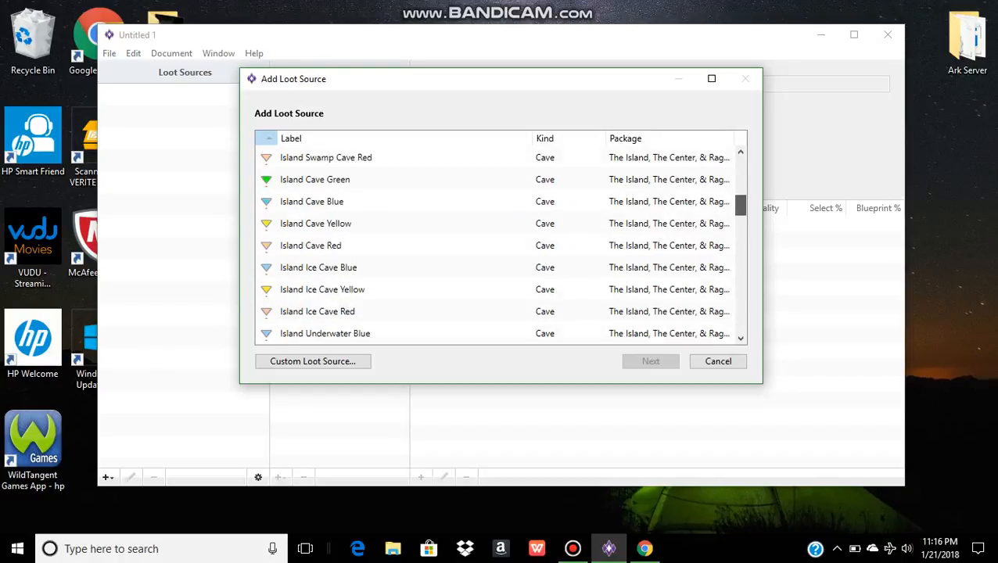
scroll(down, 3)
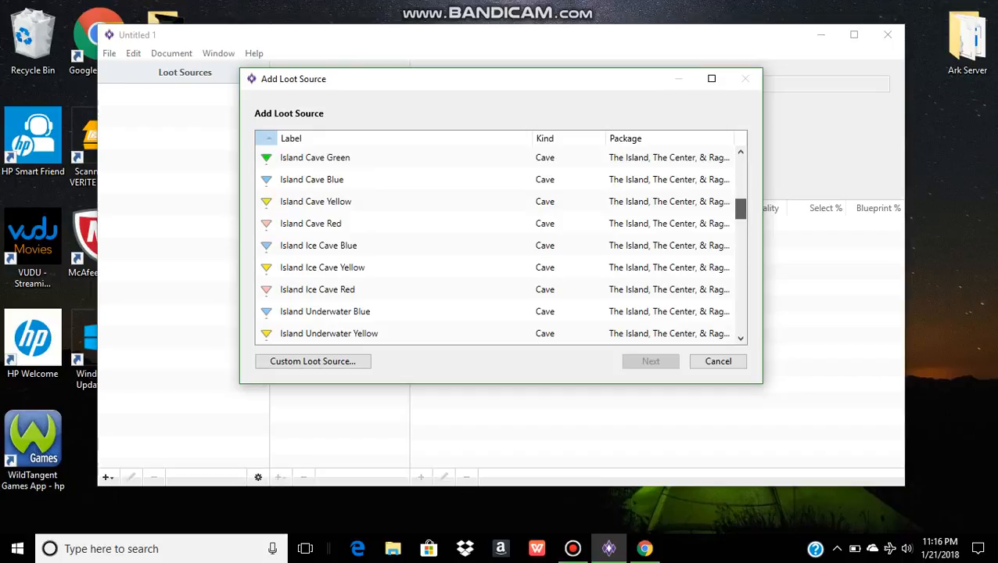
scroll(down, 3)
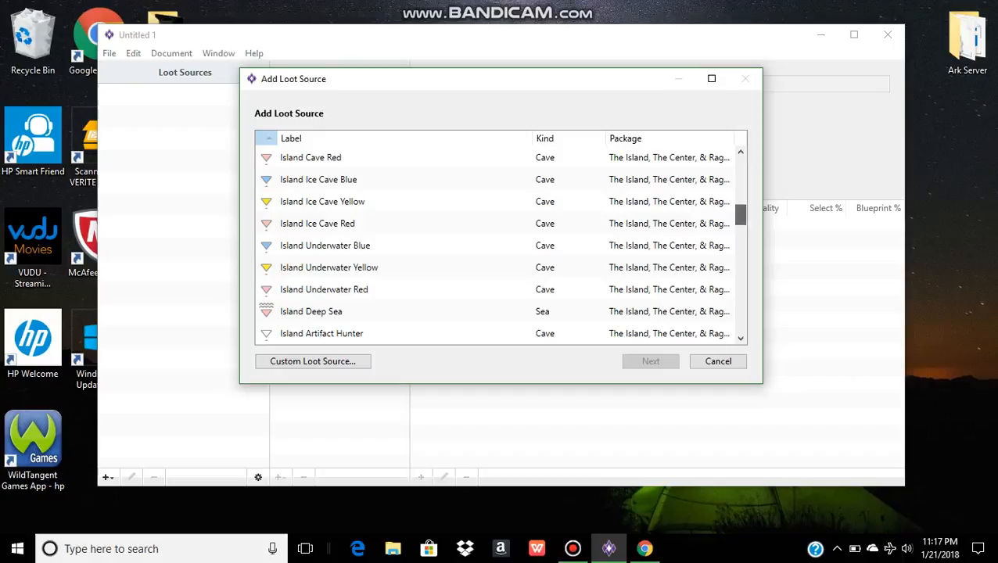
scroll(down, 3)
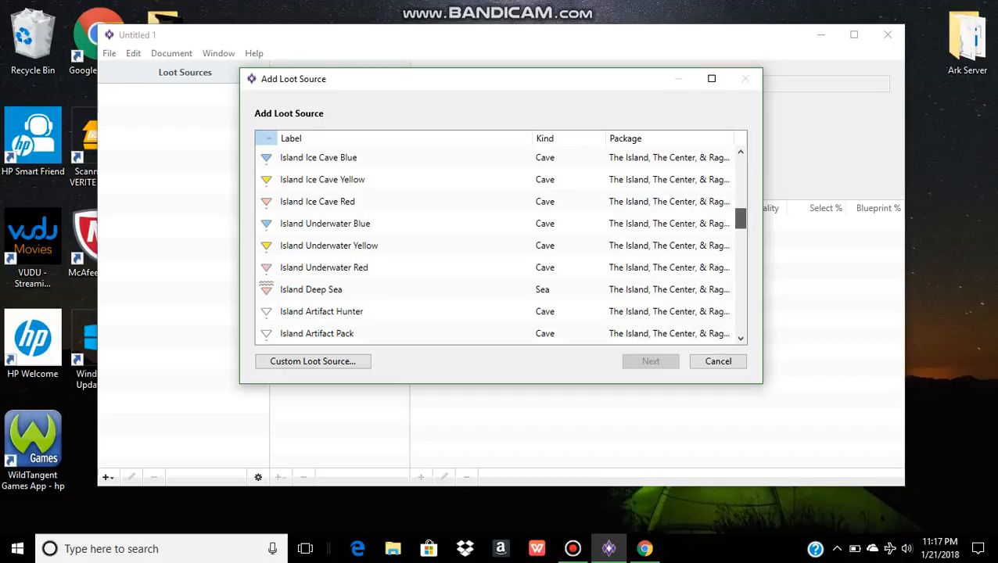
scroll(down, 3)
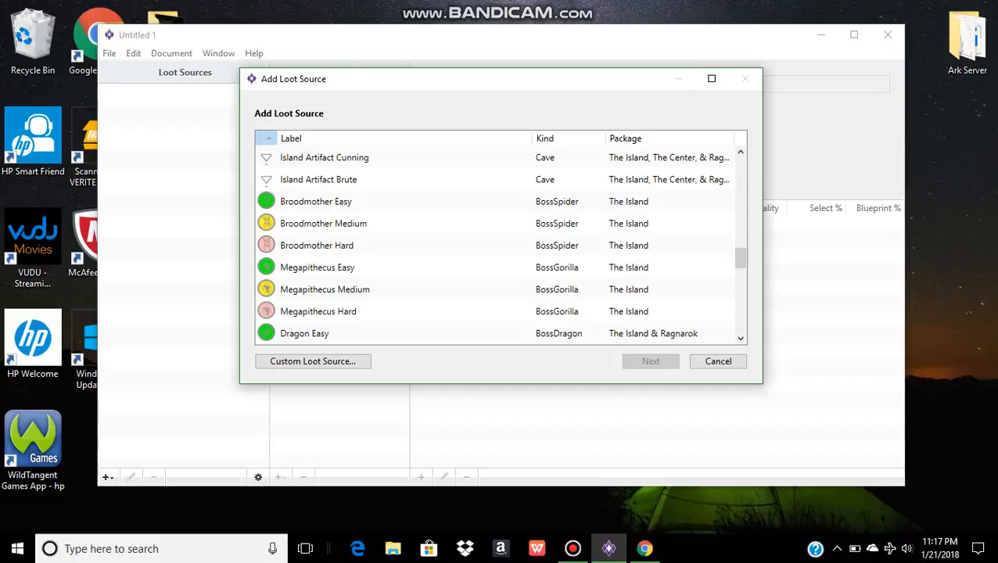
scroll(down, 3)
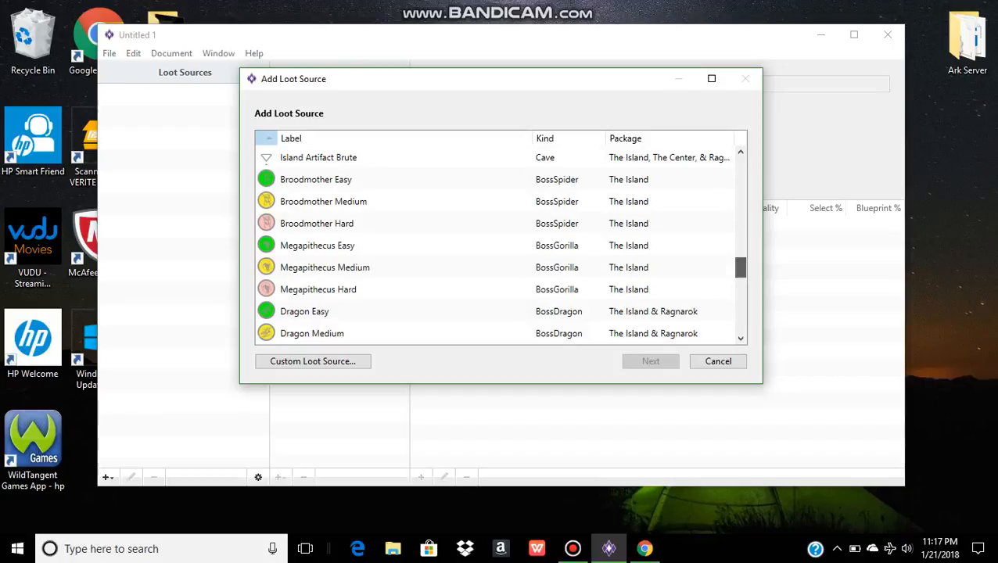
scroll(down, 3)
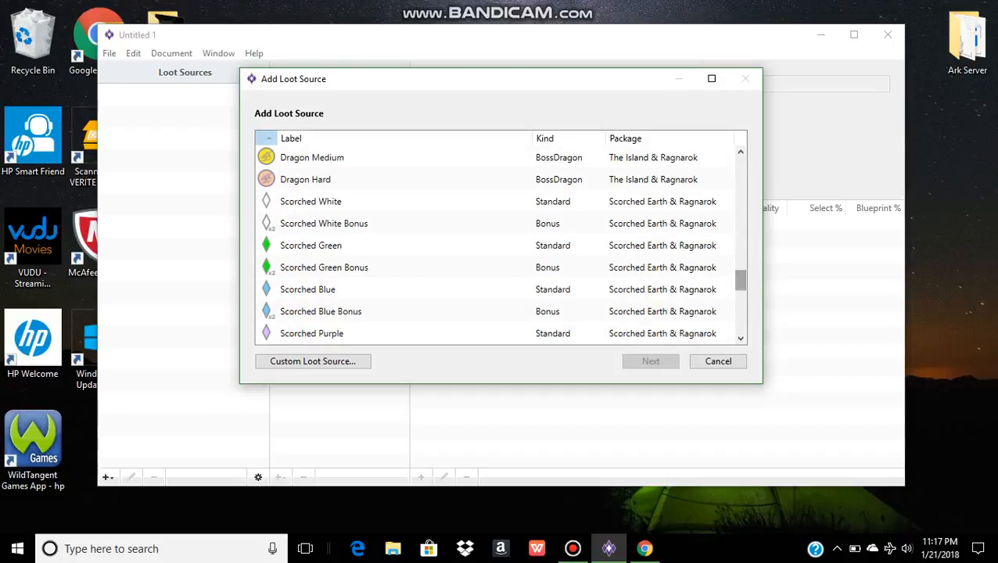
scroll(down, 3)
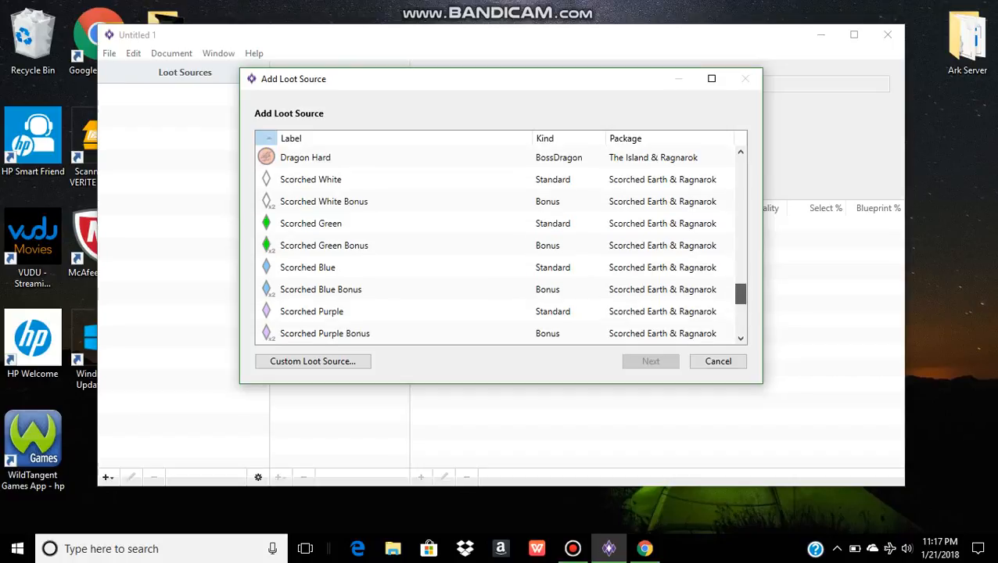
scroll(down, 3)
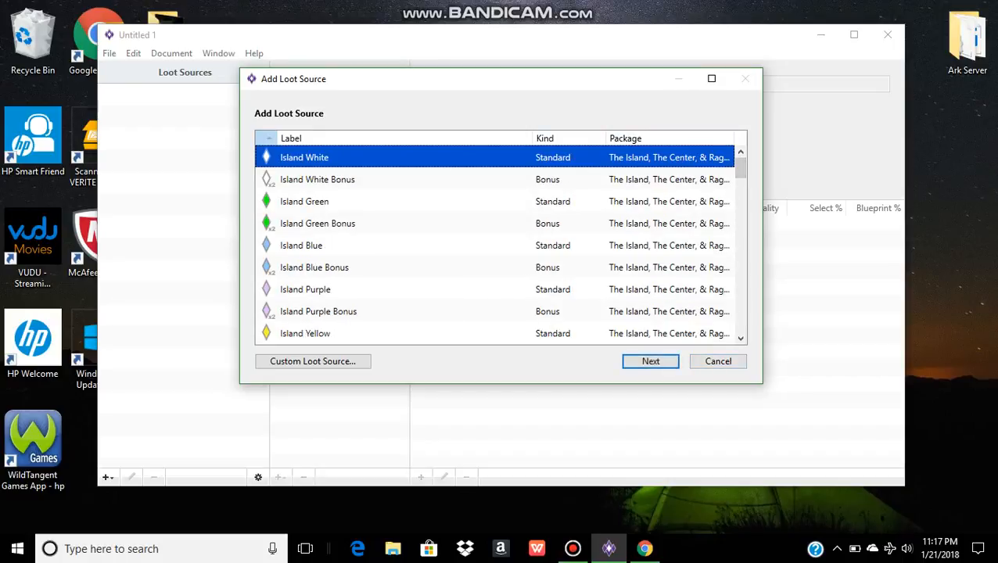
Add Island White with Min Sets 1 and Max Sets 3.
click(650, 360)
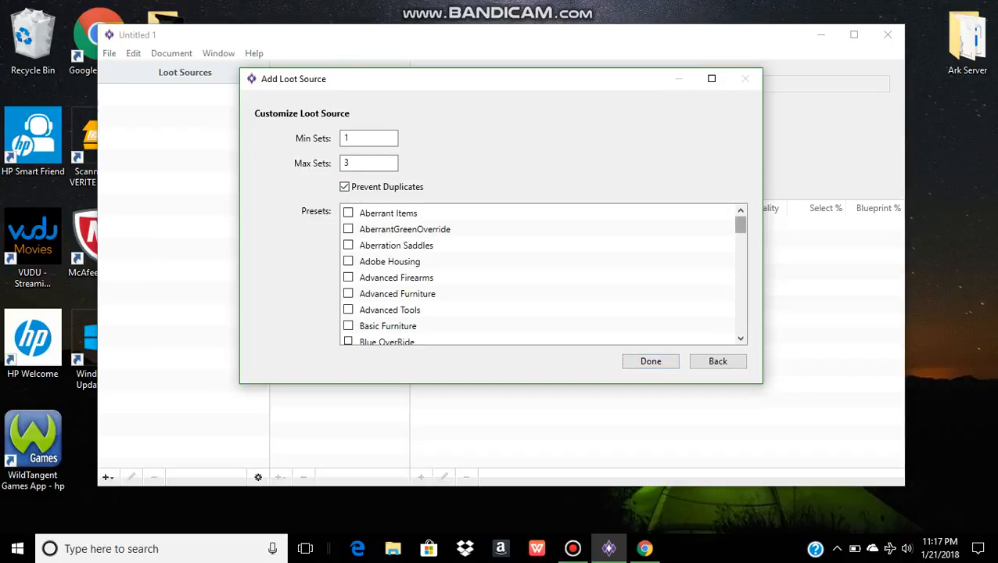
scroll(down, 3)
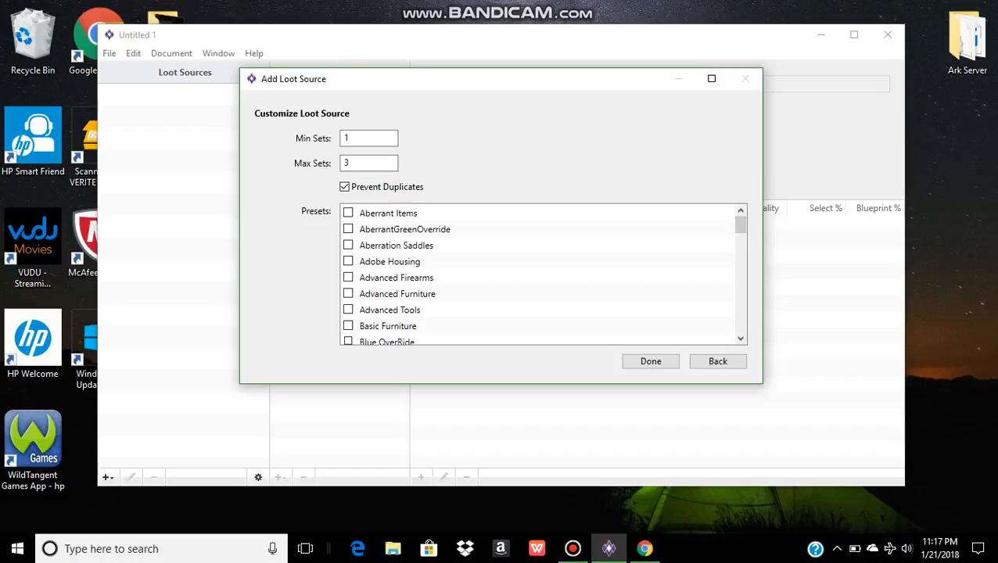
click(651, 360)
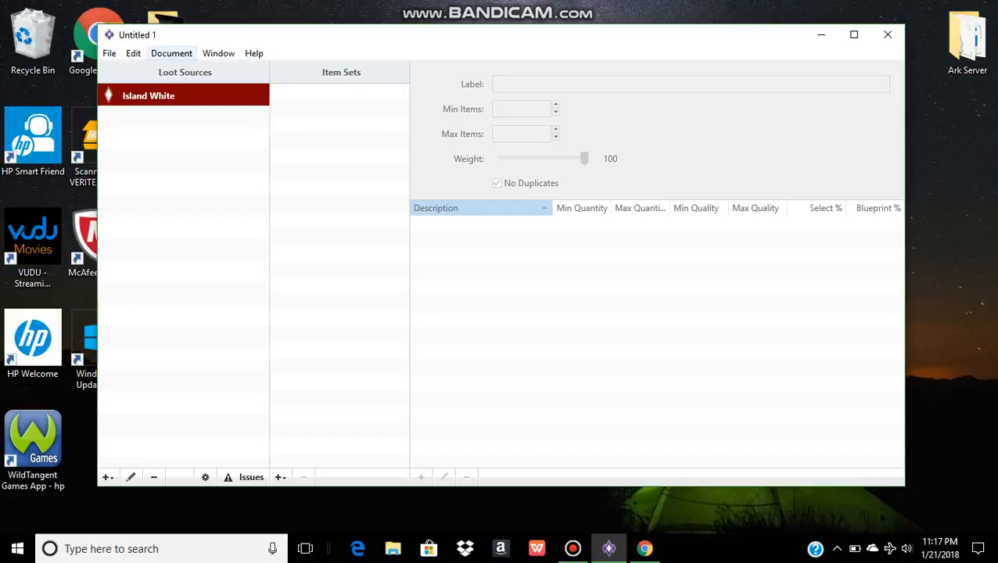
Add an item set under Island White, name its preset Untitled and begin a contents entry.
click(278, 476)
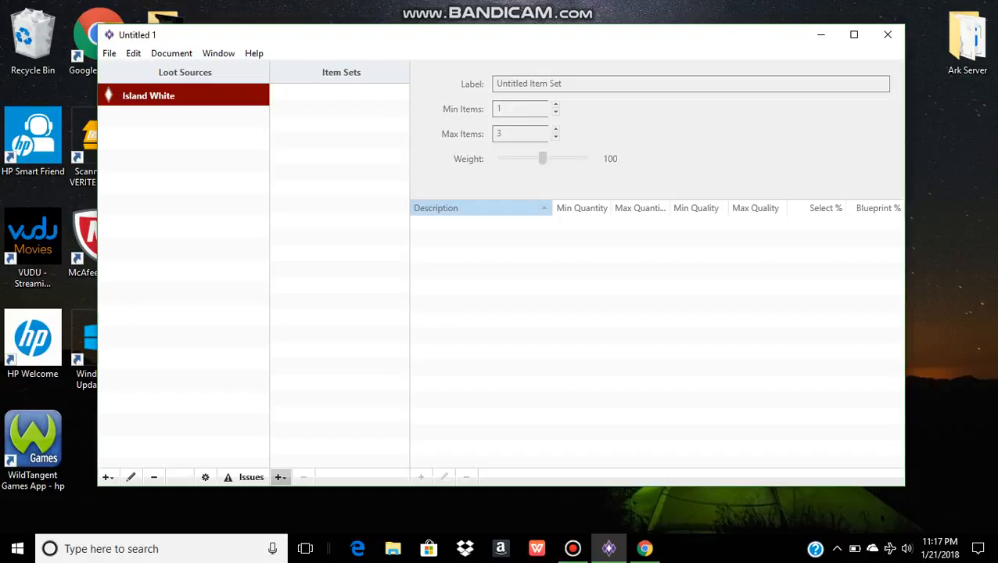
click(278, 477)
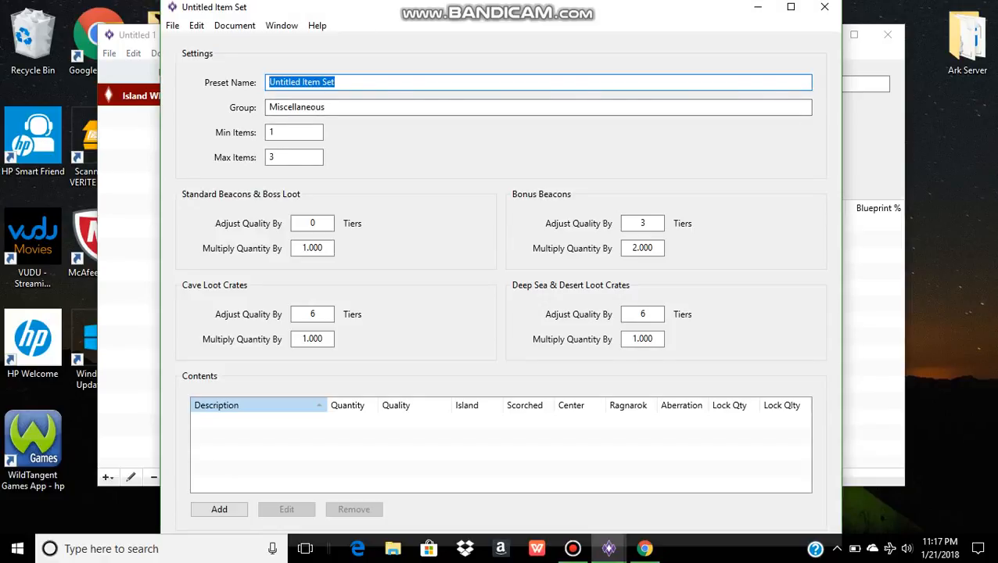
text(Untitled)
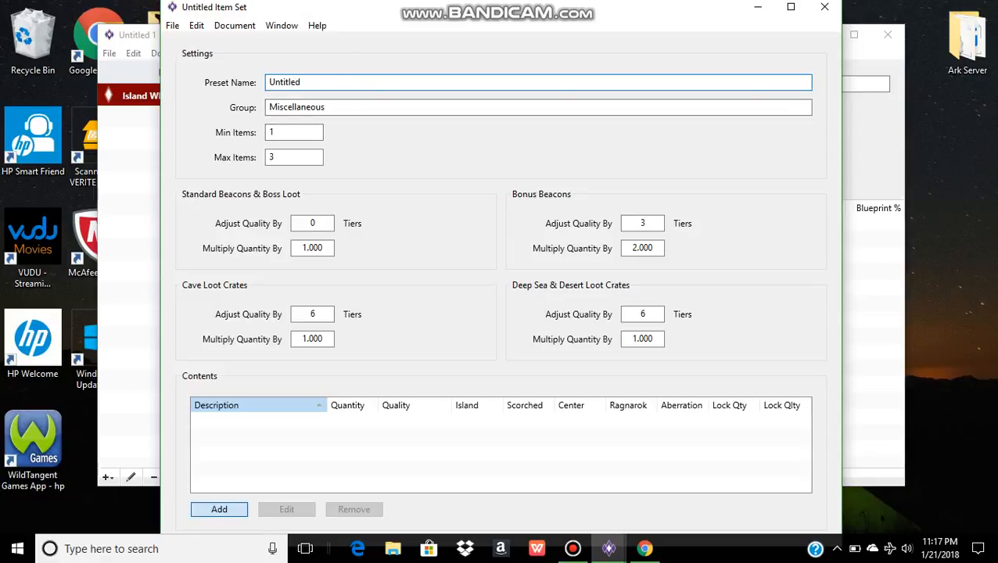
click(219, 510)
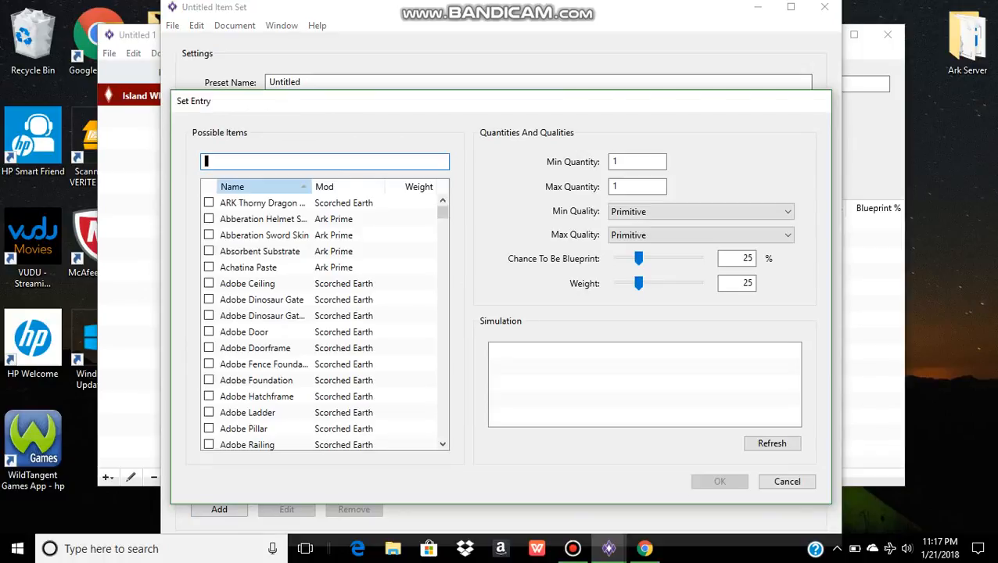
Enter Achatina Paste with Min Quantity 10, Max Quantity 100 and blueprint chance zero at Primitive quality.
click(209, 267)
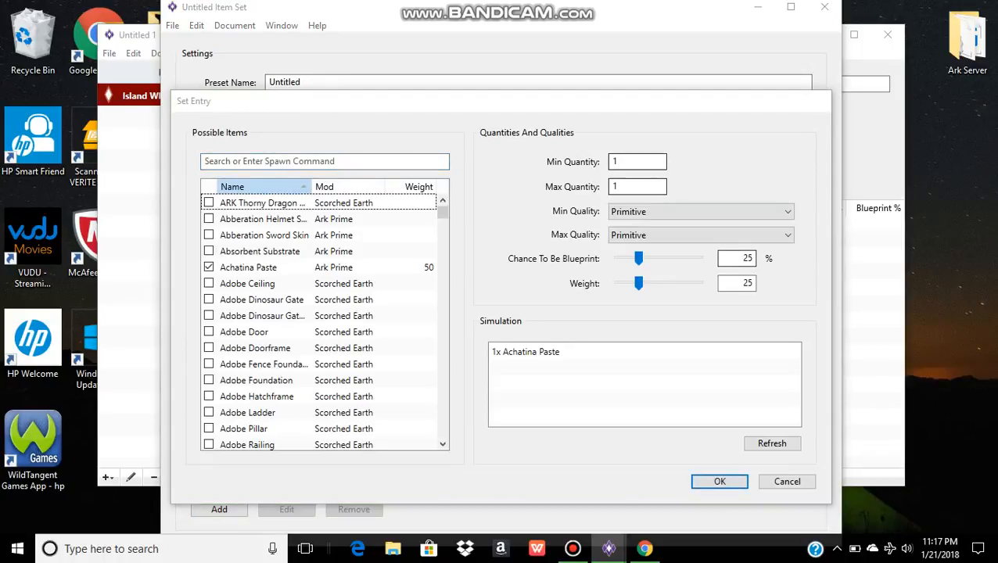
click(638, 161)
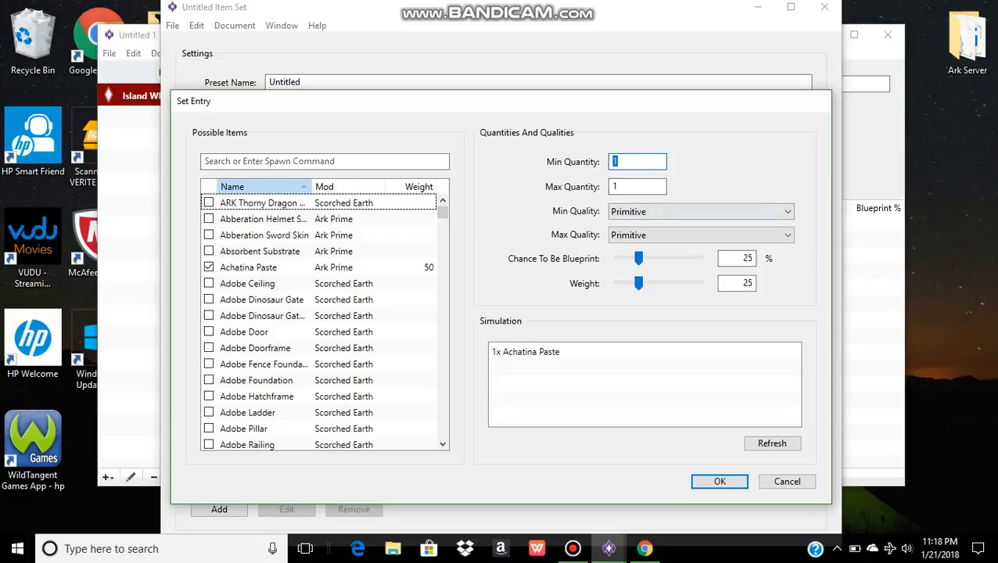
text(10)
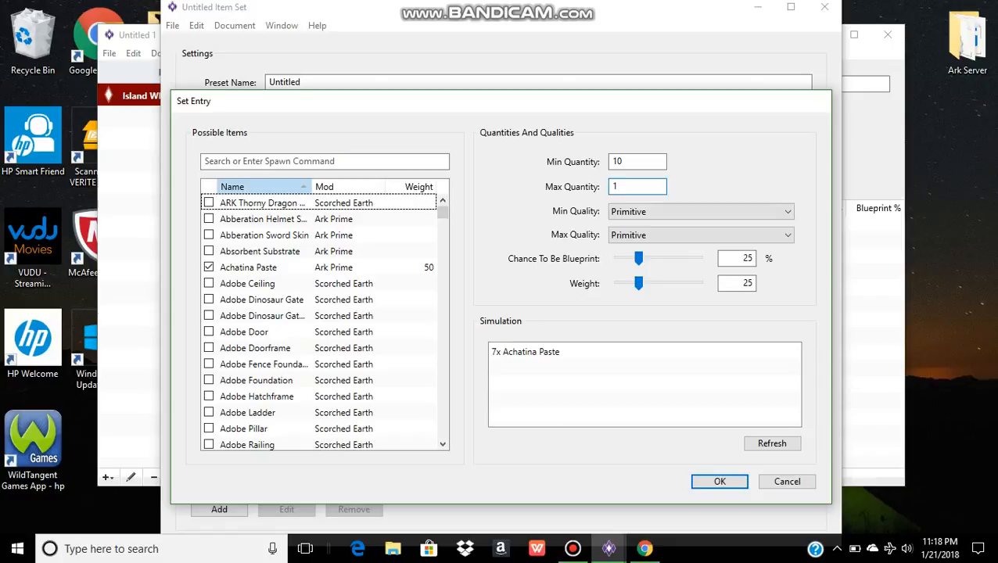
text(100)
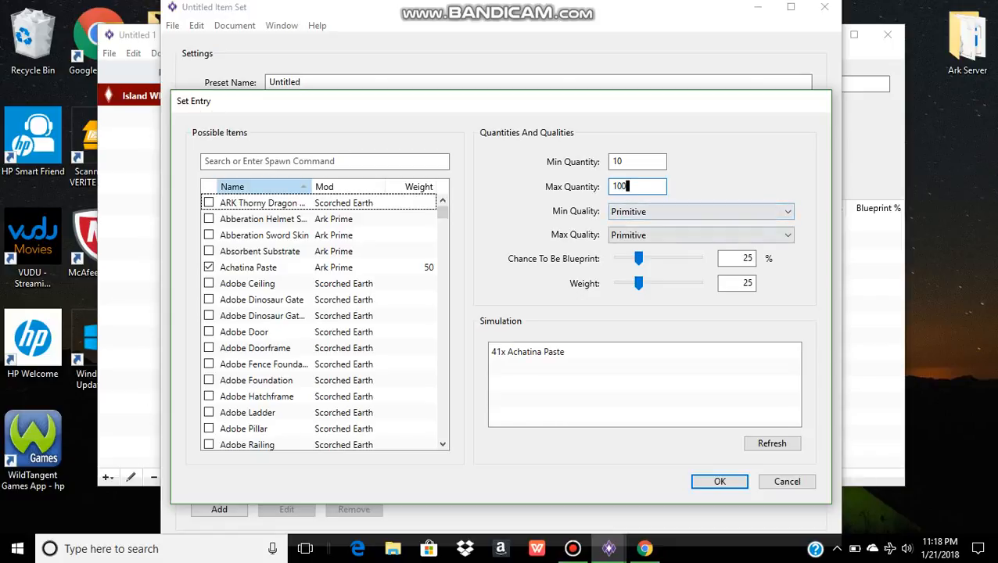
drag(638, 258, 616, 259)
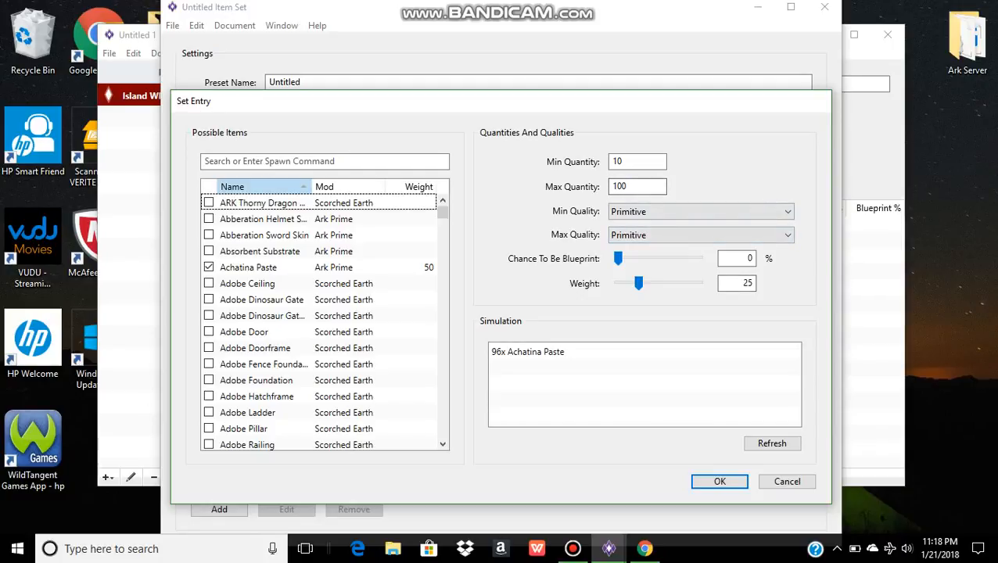
mouse_move(639, 283)
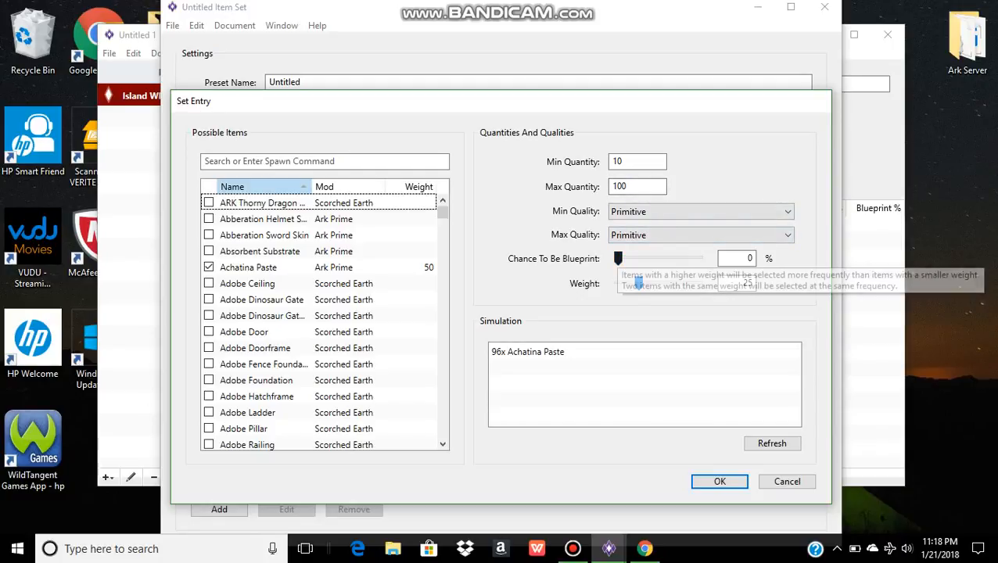
drag(619, 283, 638, 283)
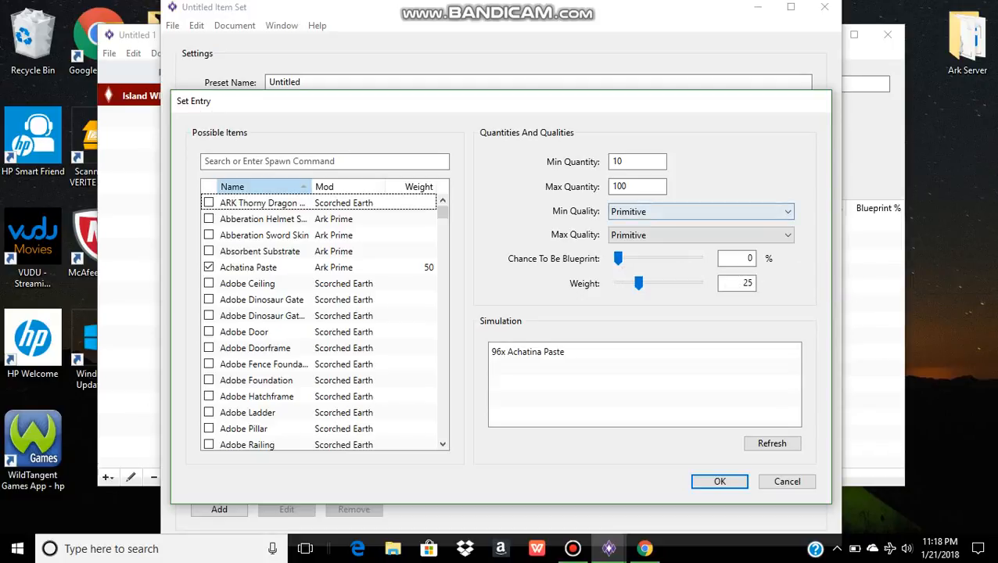
mouse_move(639, 283)
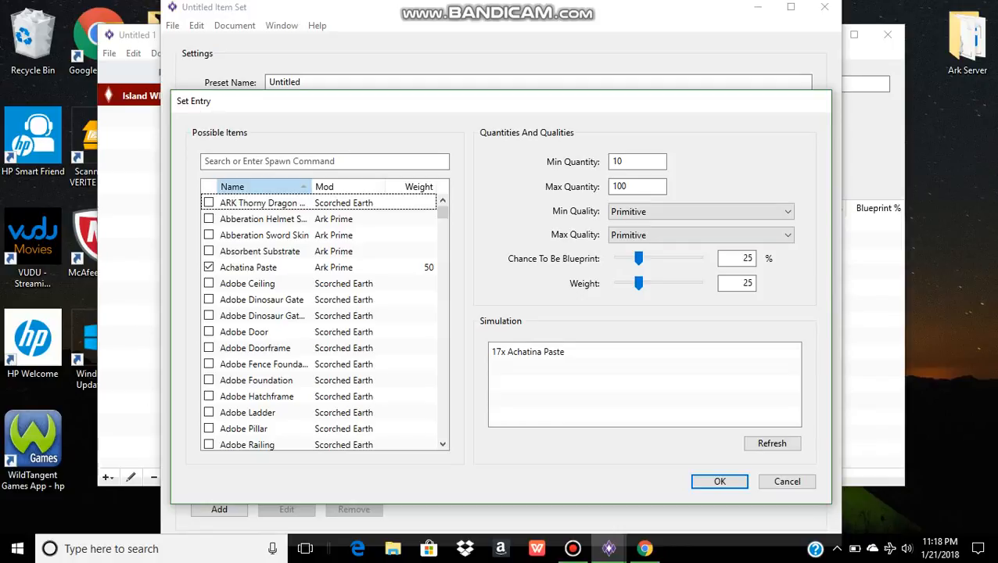
drag(638, 258, 618, 258)
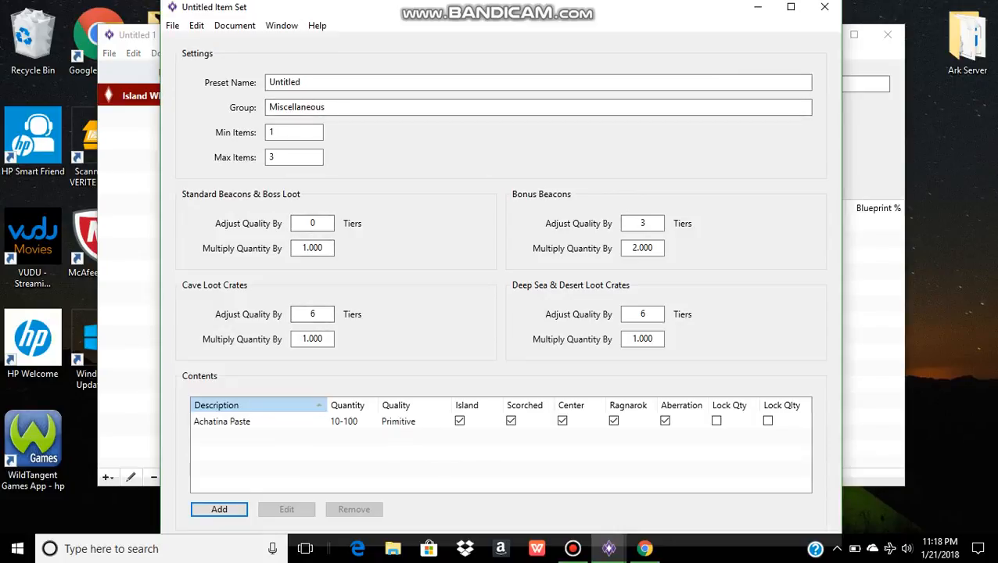
Close the item set editor, cancelling the save-to-library prompt and choosing Don't Save.
click(823, 6)
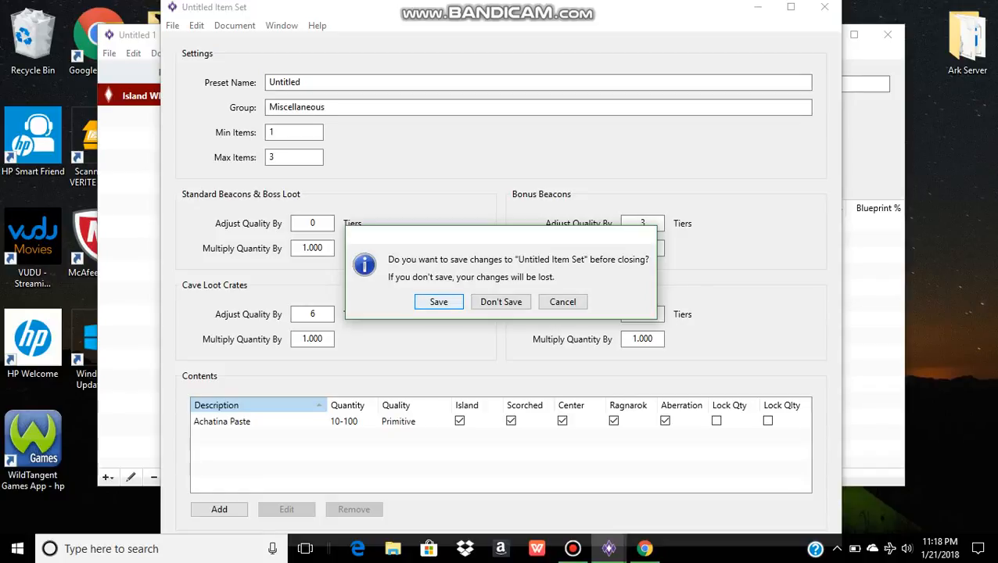
click(438, 301)
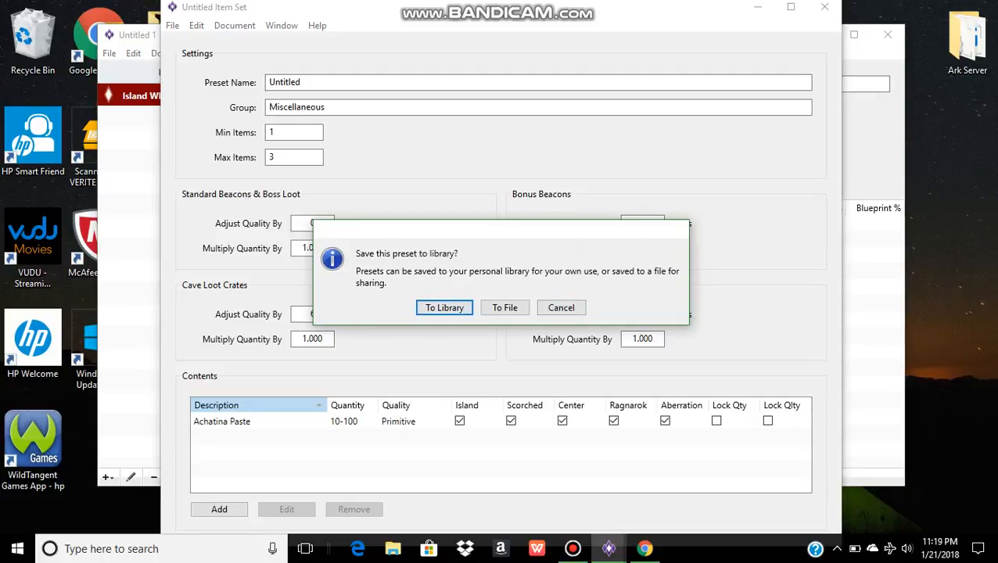
click(560, 307)
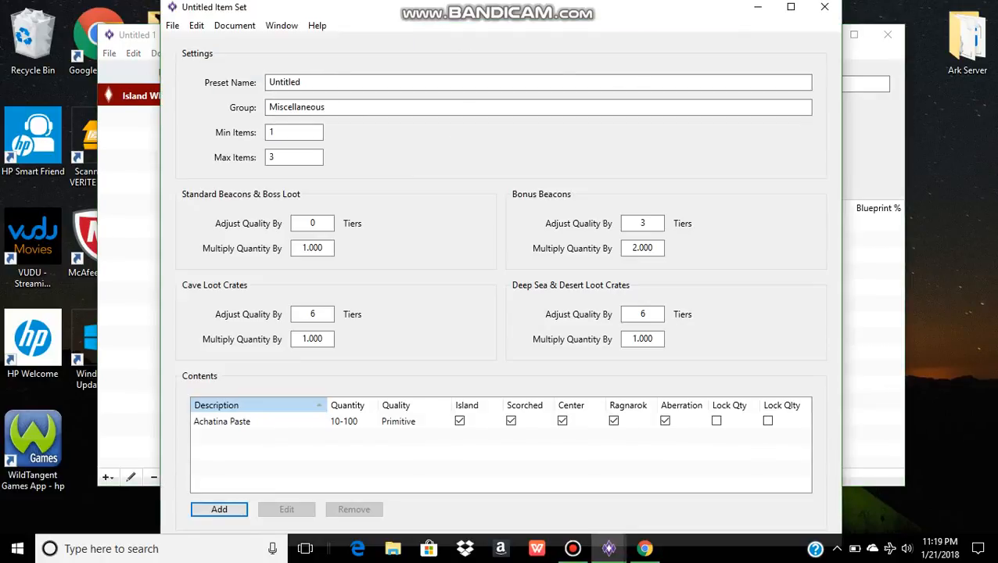
click(823, 6)
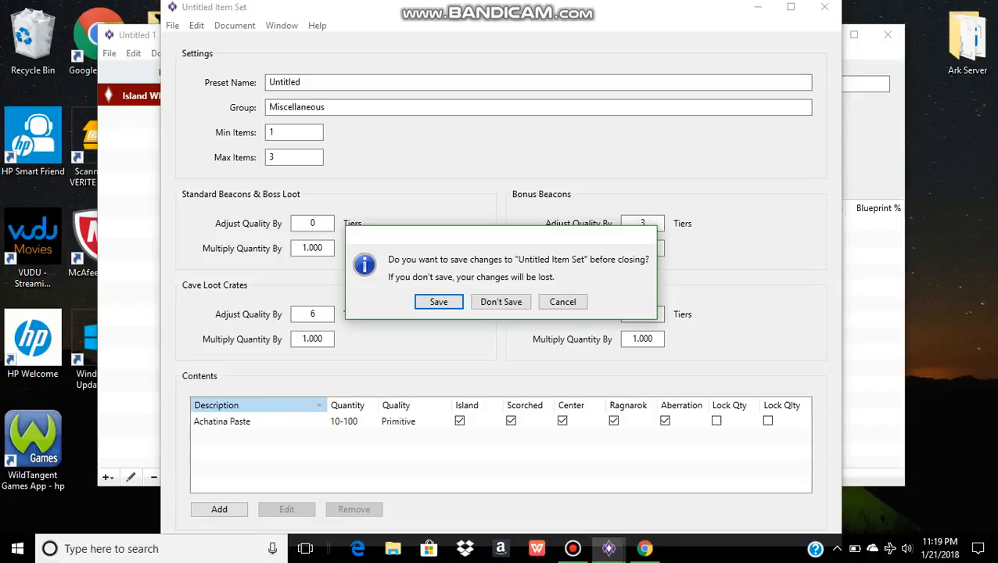
click(500, 300)
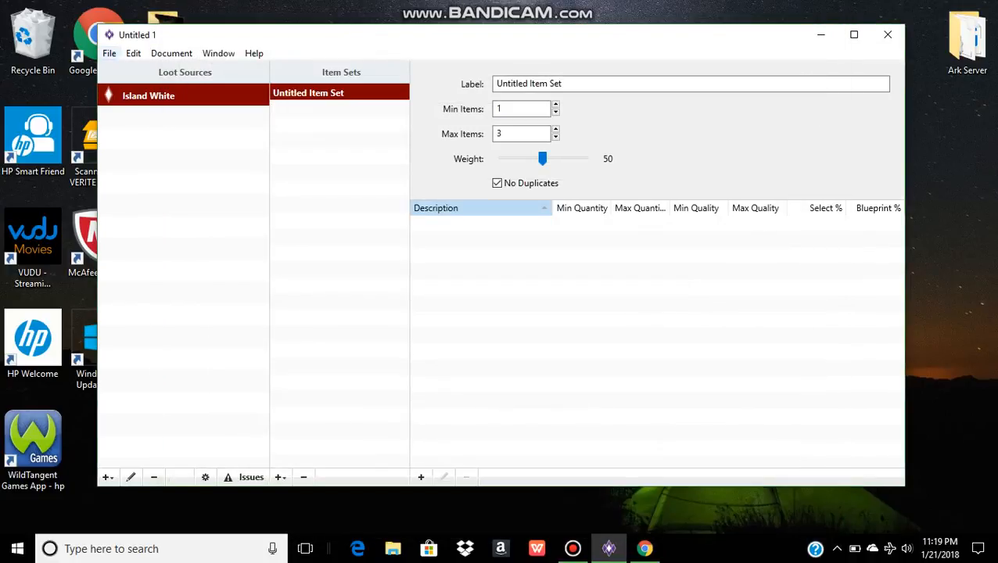
Open RagnarokDesertBeacons from the Ark Server folder via the File menu.
click(110, 53)
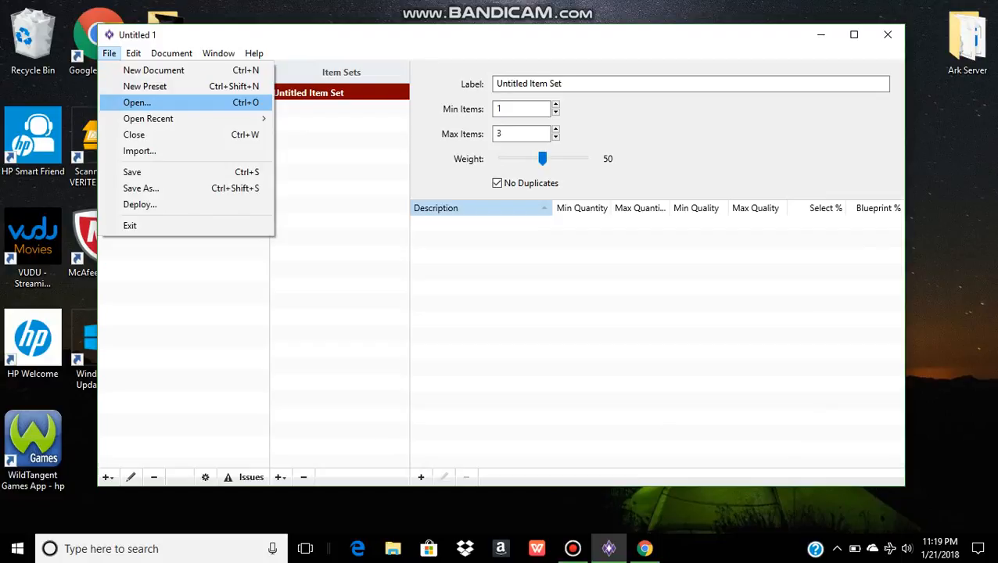
mouse_move(147, 119)
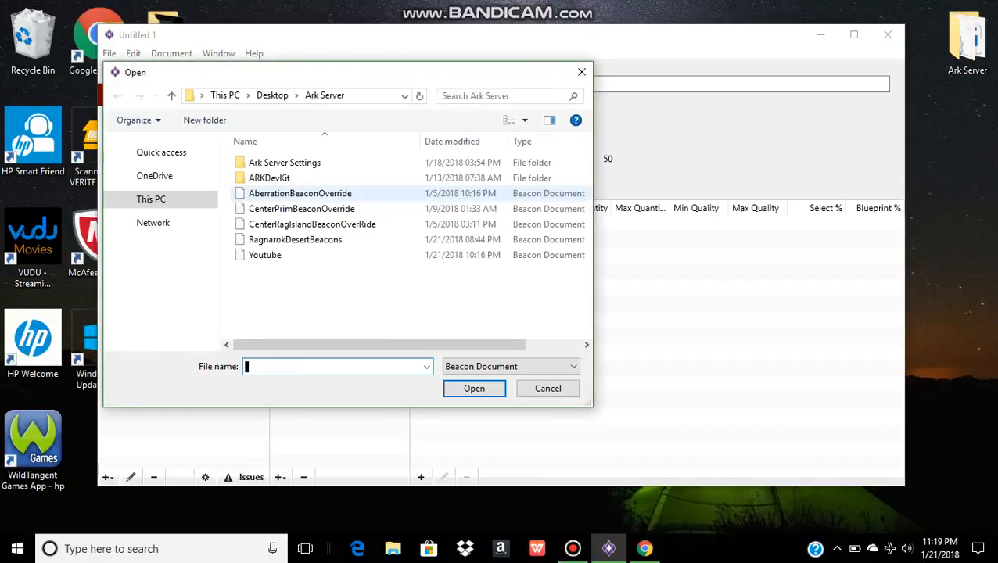
click(294, 240)
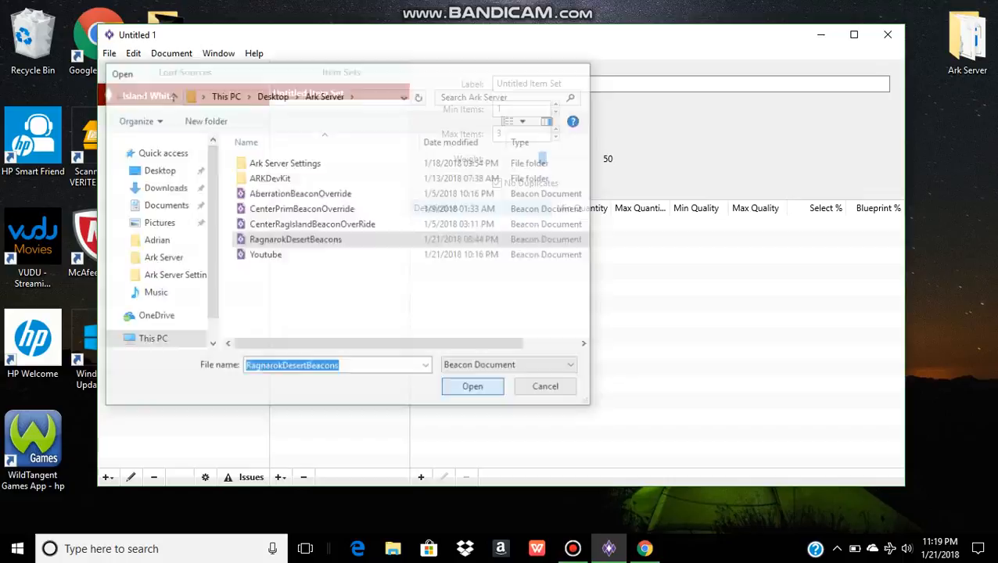
click(472, 384)
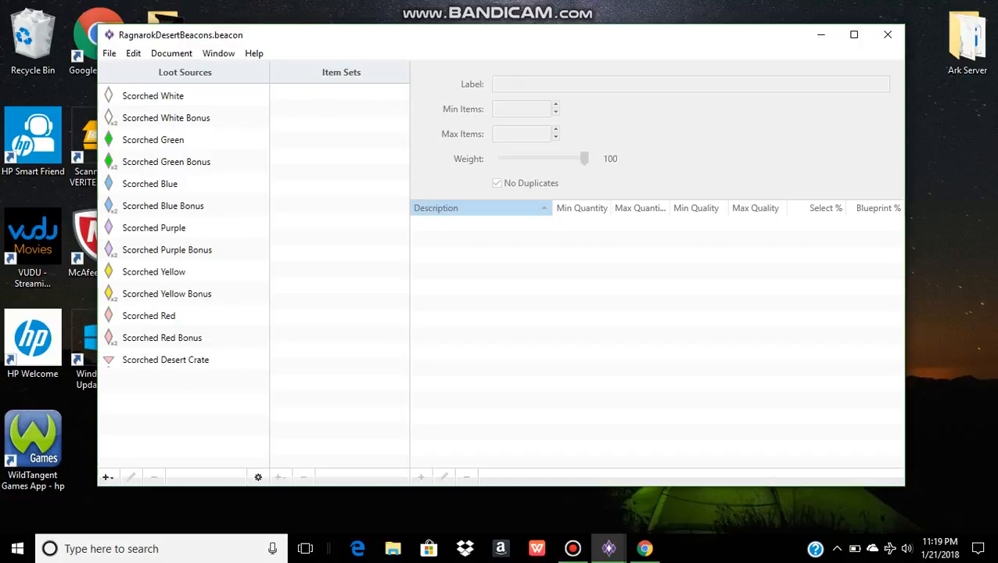
Review Scorched White, the Rangnarok Green Beacon set and Scorched Blue's Kibbles set.
click(153, 96)
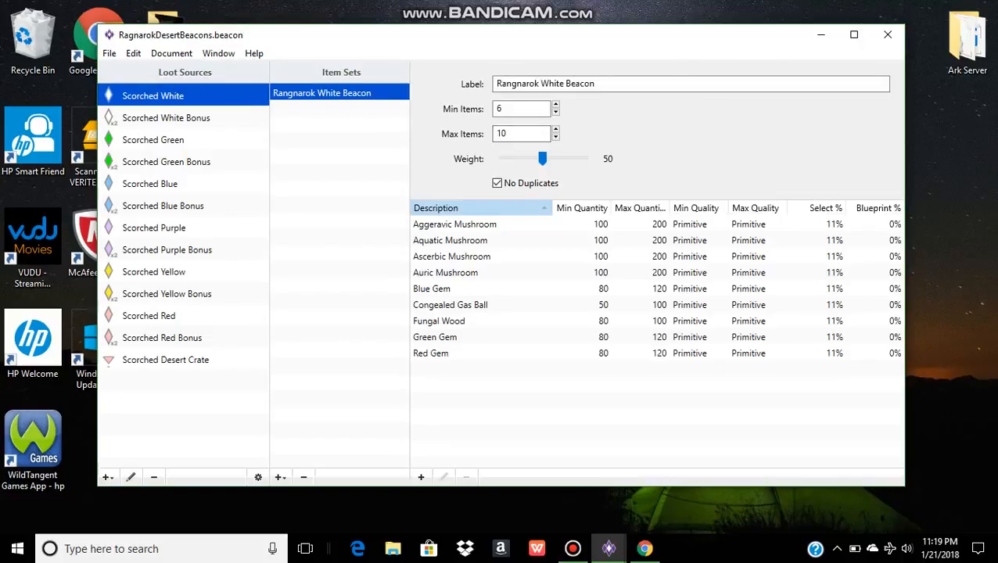
click(153, 140)
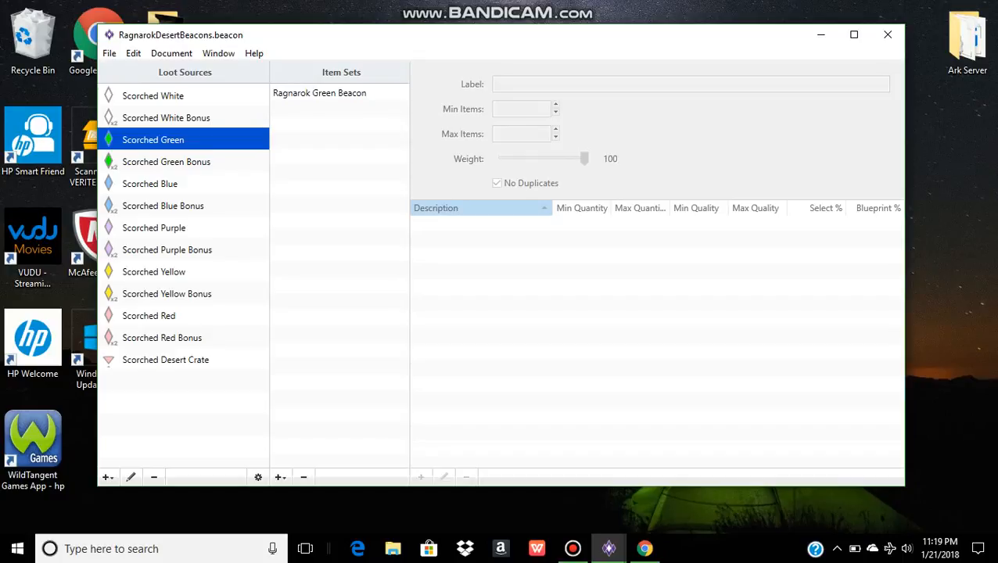
click(319, 92)
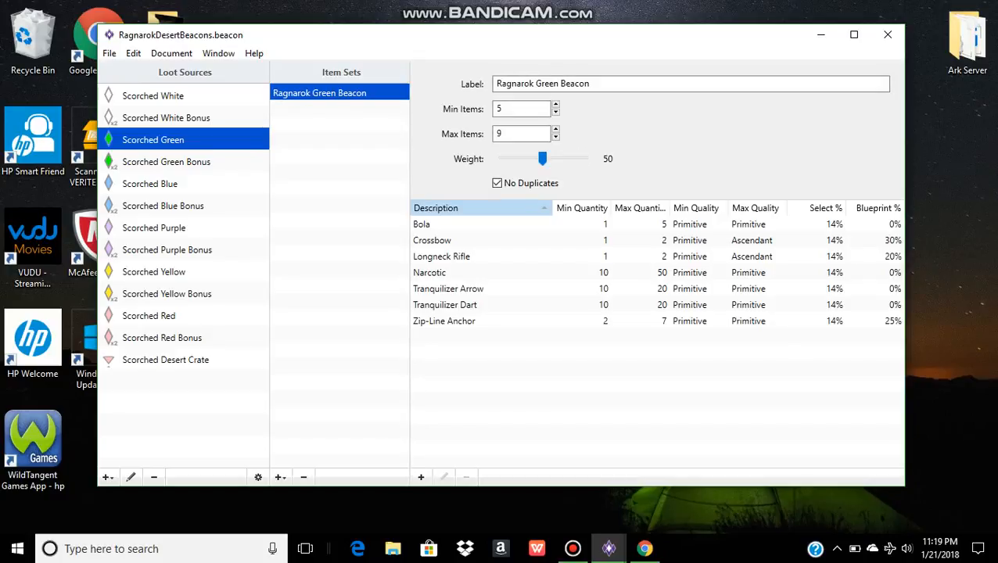
click(150, 183)
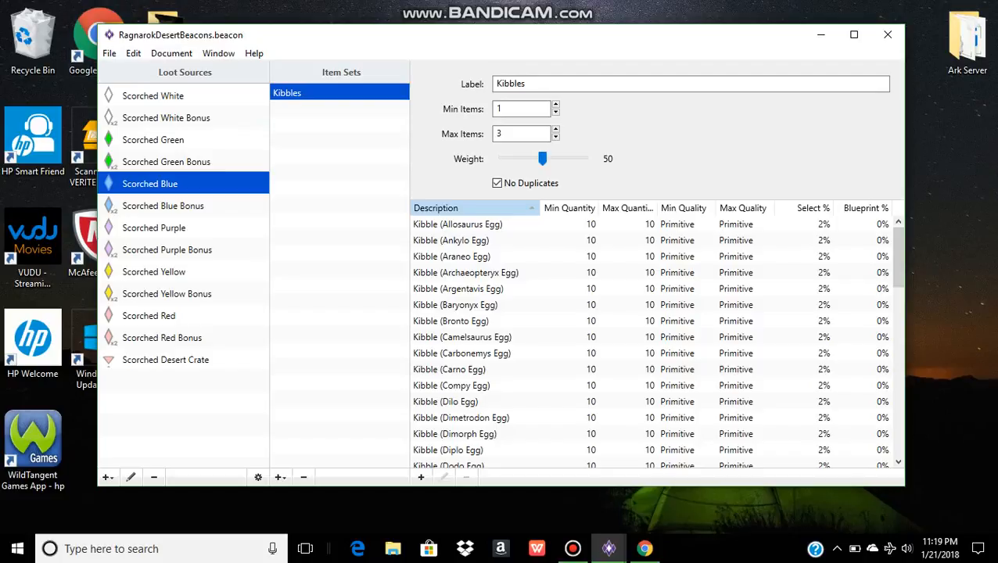
click(109, 53)
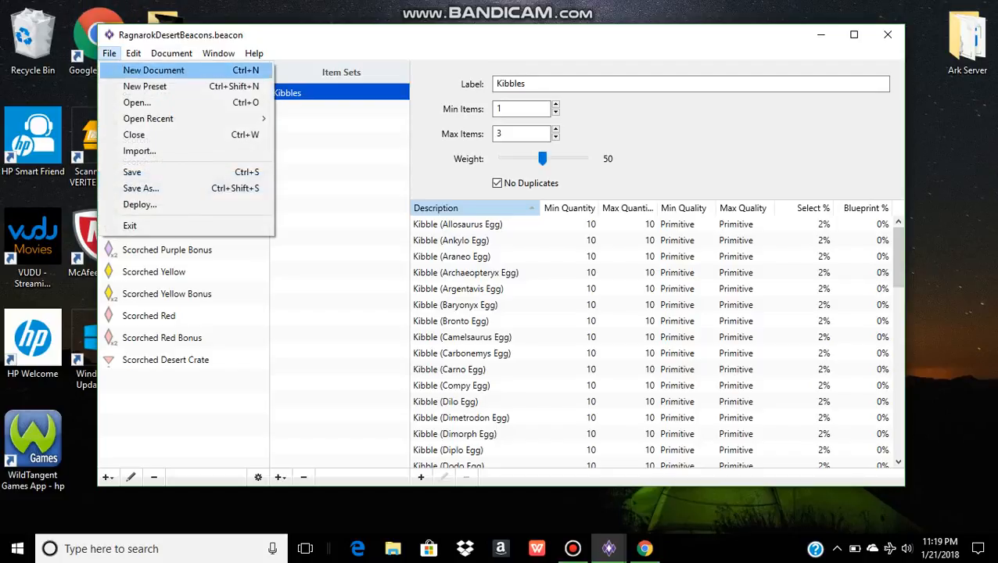
mouse_move(141, 204)
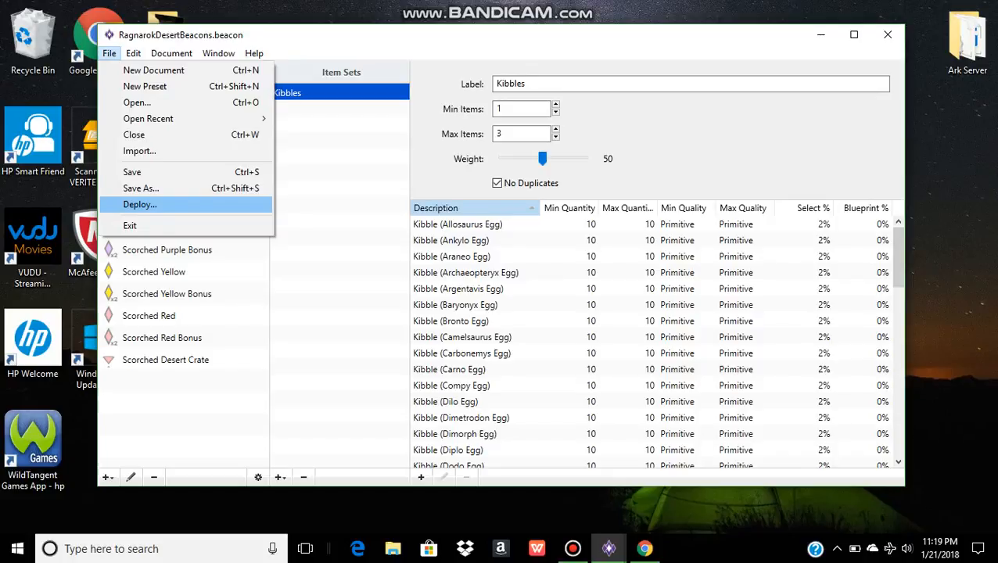
Start a Game.ini deploy saved locally, then cancel the deploy dialog.
click(141, 204)
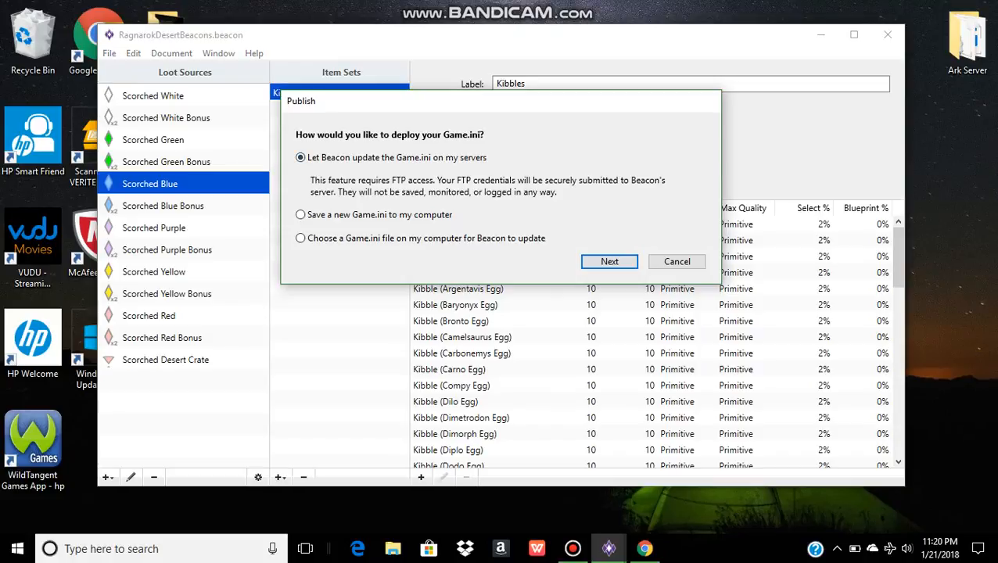
click(300, 214)
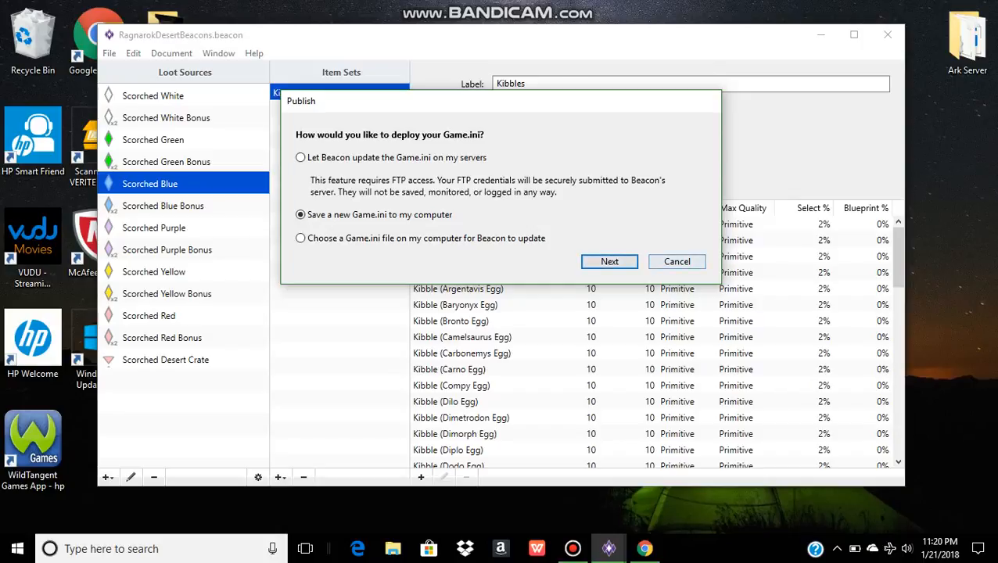
click(676, 261)
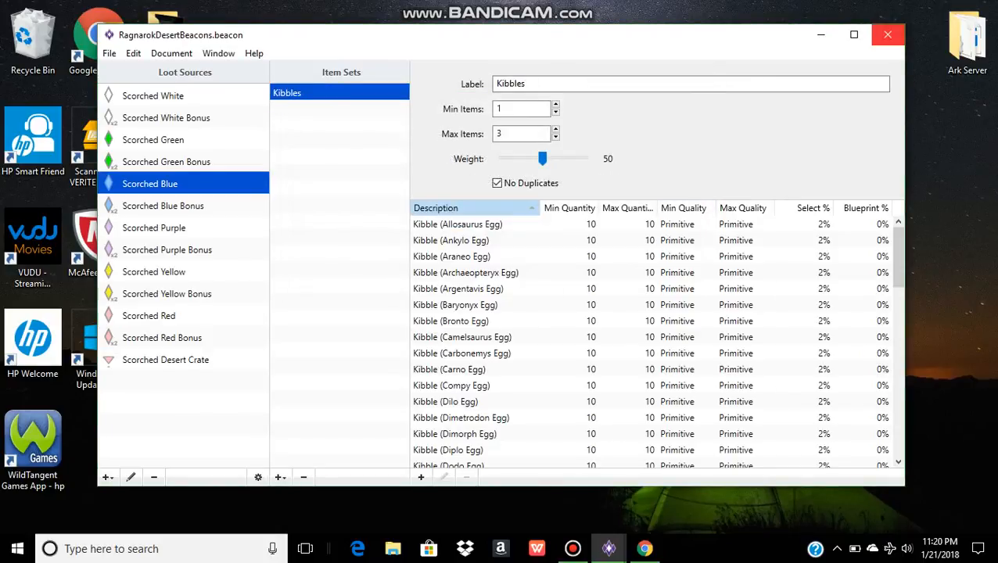
Close RagnarokDesertBeacons and discard Untitled 1 without saving.
click(109, 53)
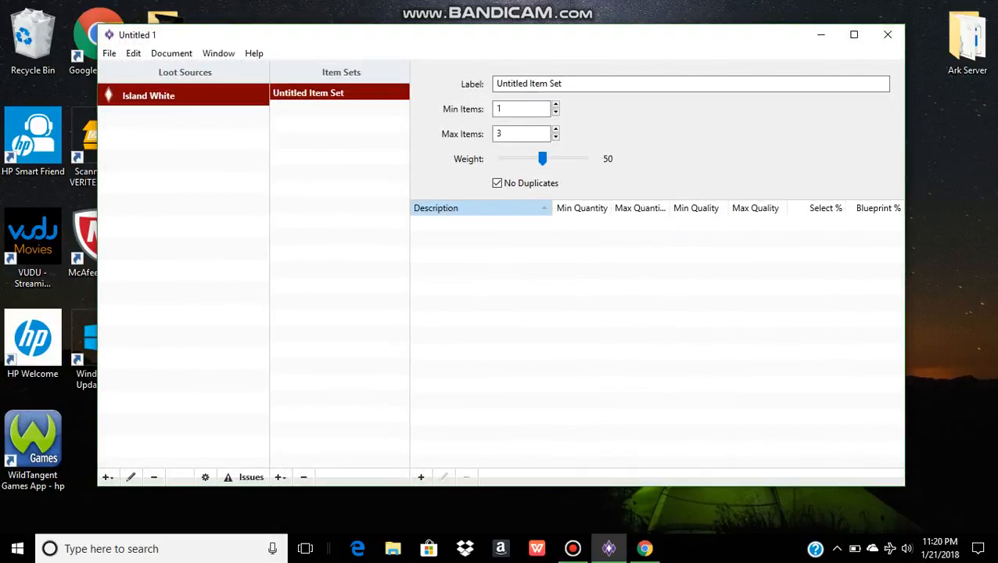
click(888, 35)
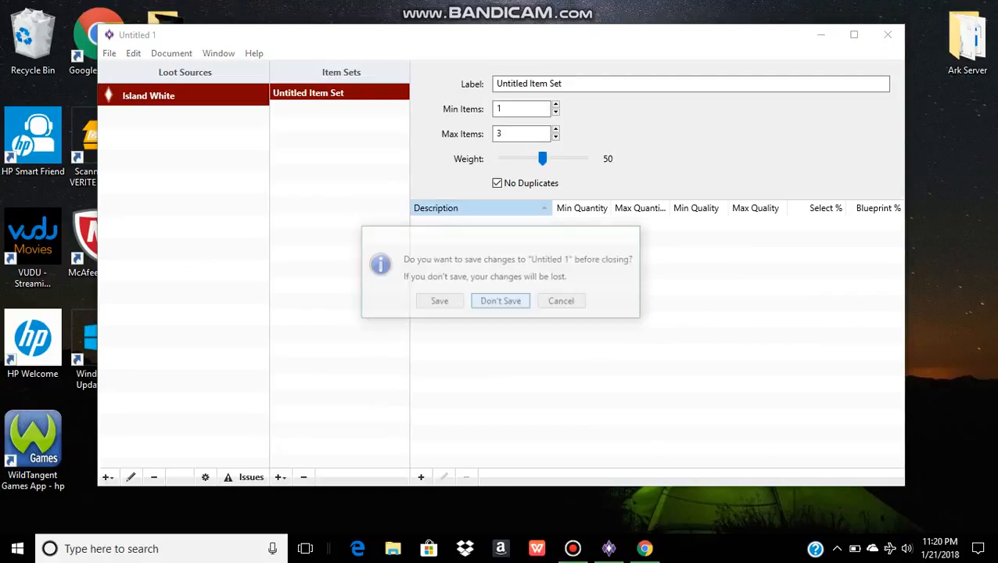
click(501, 300)
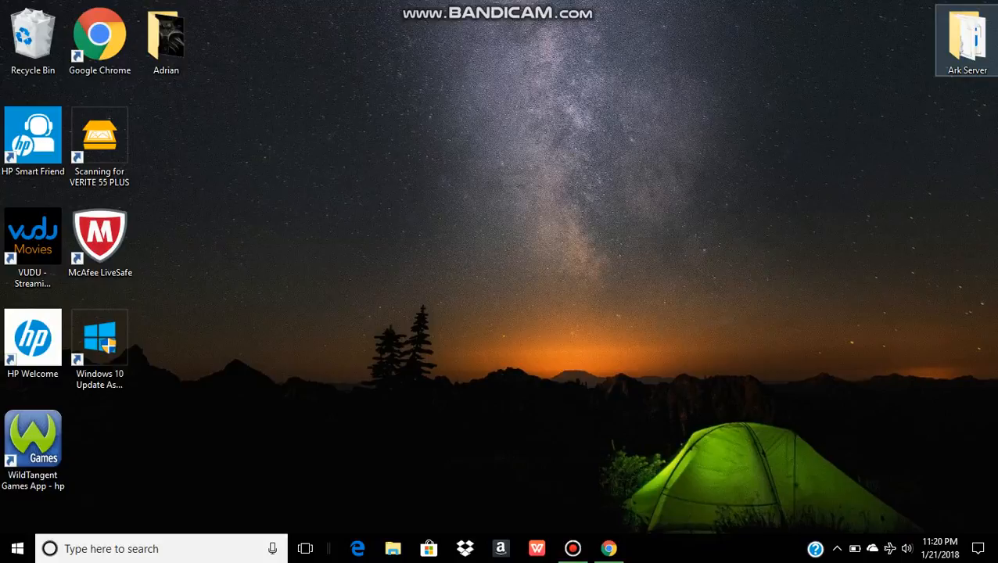
Open RagnarokDesertBeaconINI from the Ark Server folder in Notepad and switch to the Nitrado page.
double_click(967, 34)
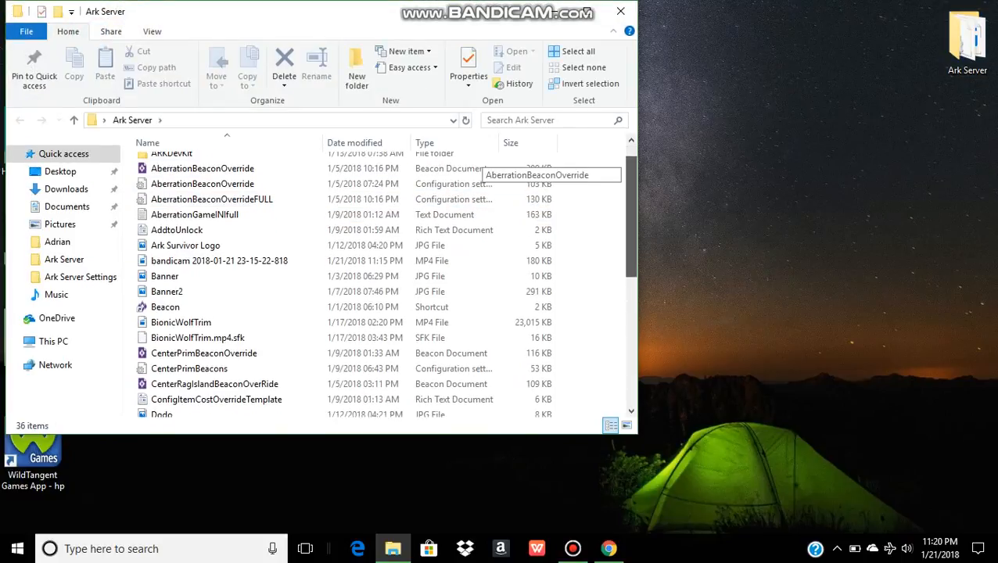
scroll(down, 3)
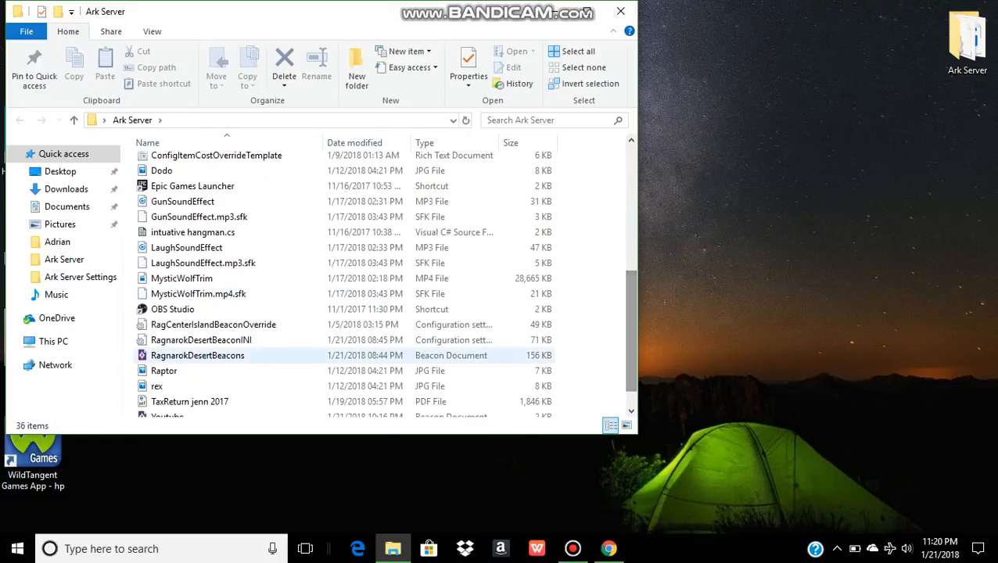
click(200, 339)
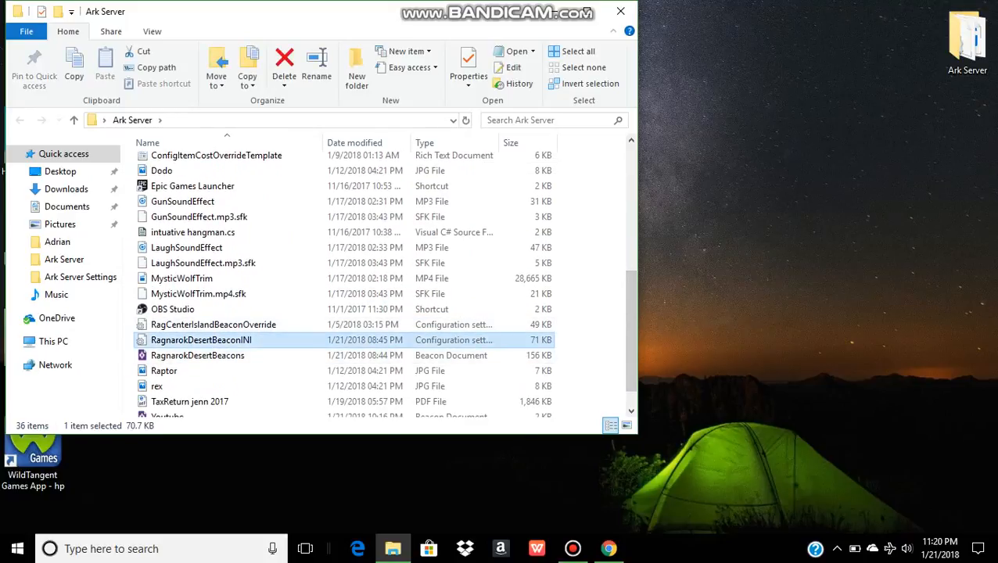
double_click(200, 339)
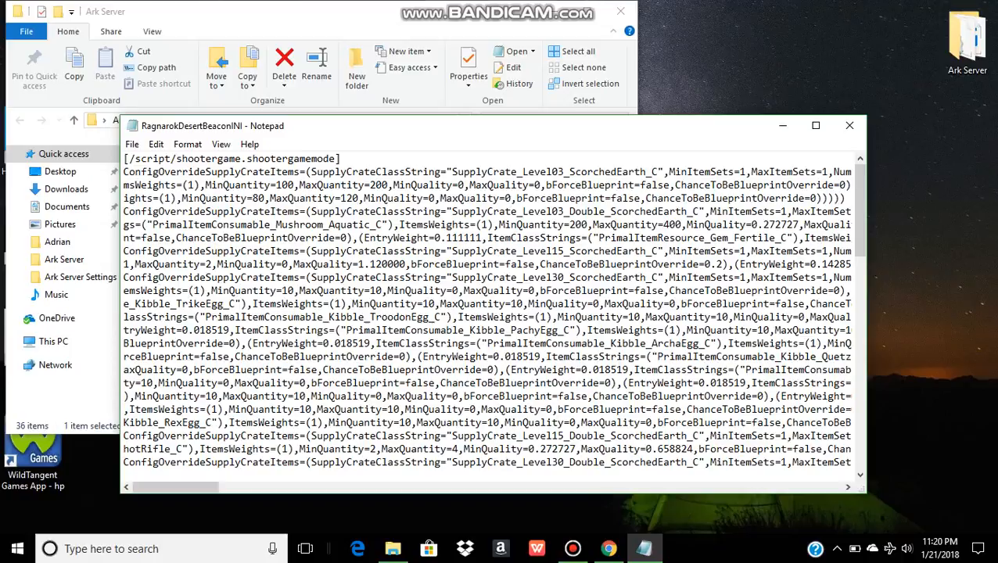
click(609, 548)
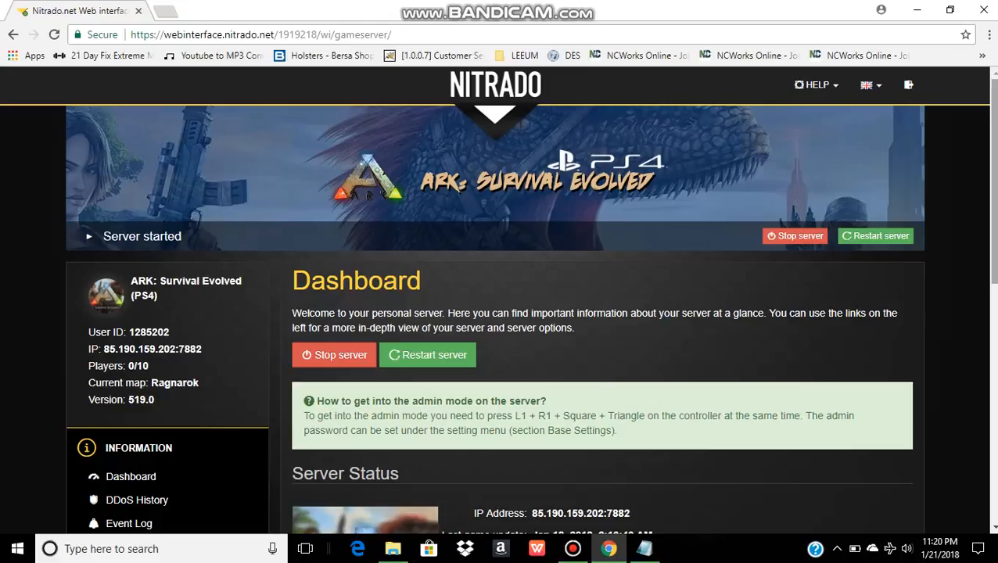
Reach the server's General settings page with Expert Mode showing GameUserSettings.ini.
scroll(down, 3)
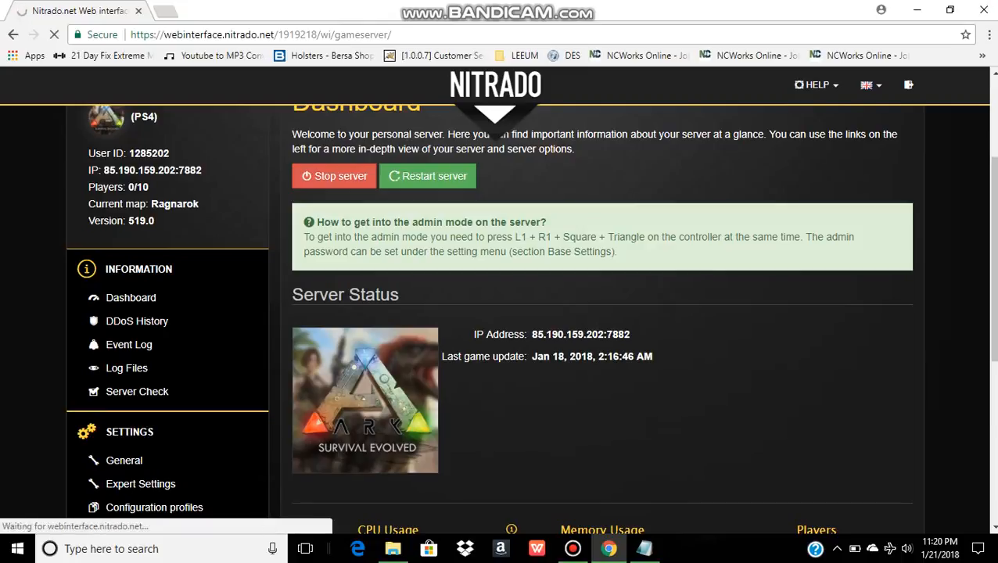
click(124, 460)
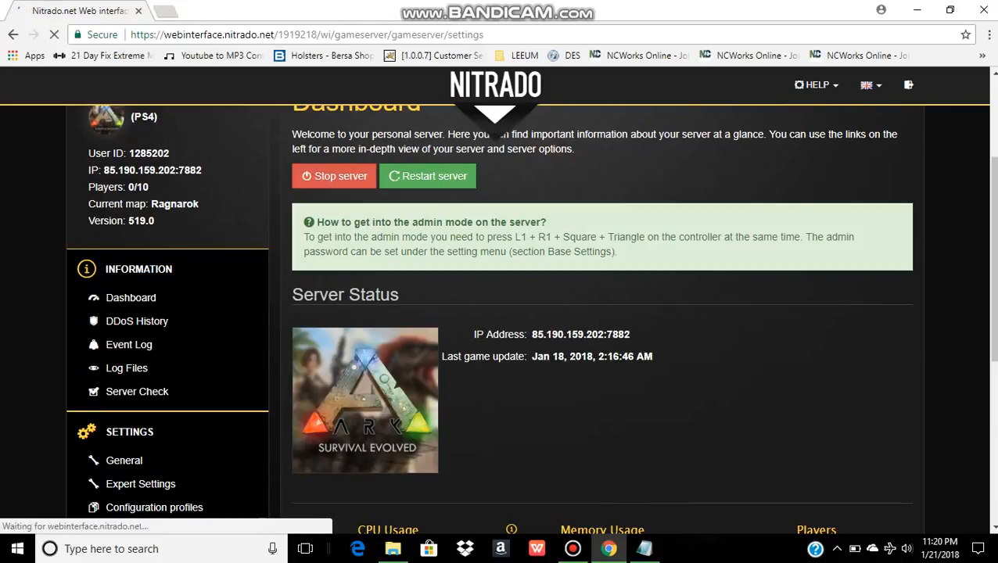
click(124, 460)
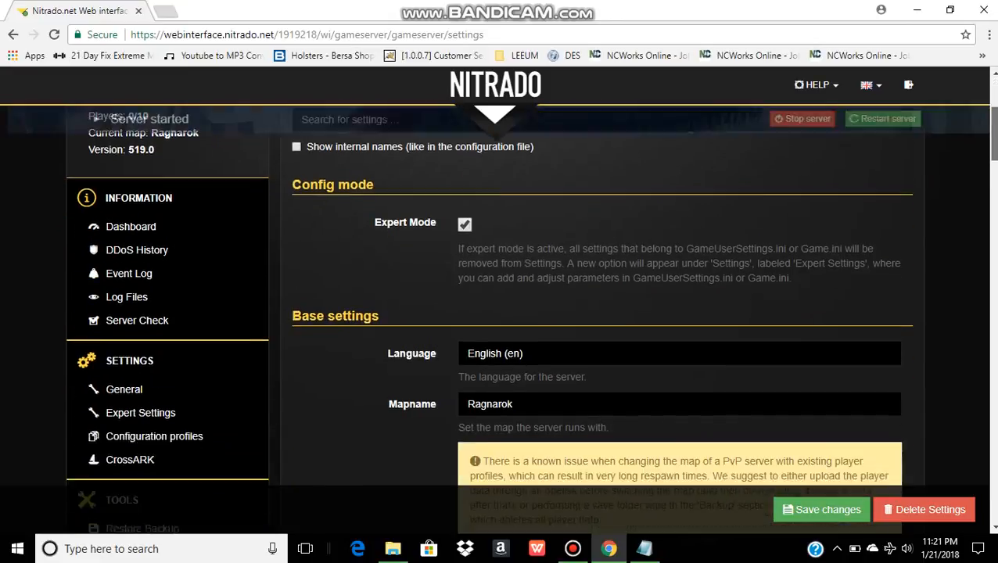
scroll(down, 3)
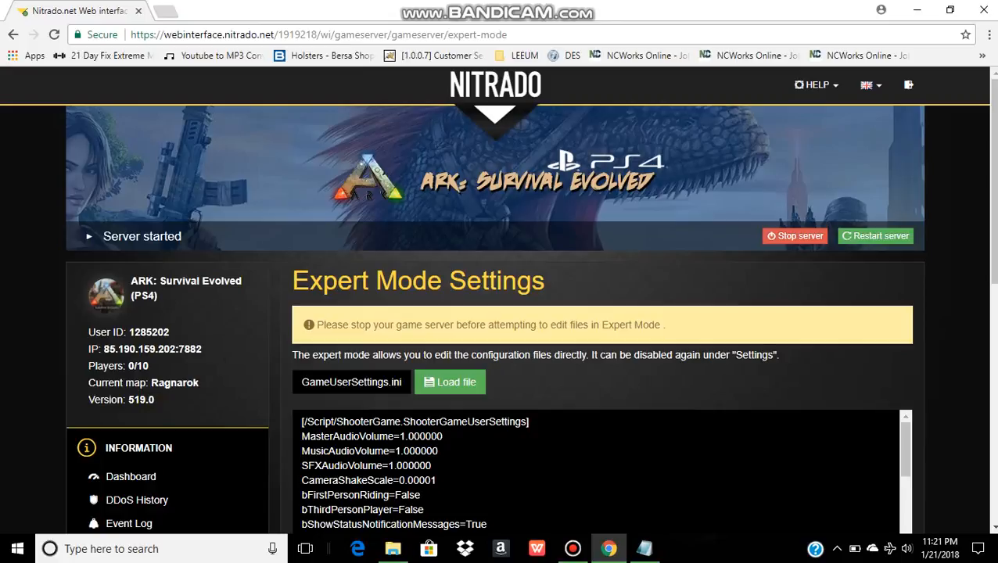
Switch the Expert Mode file from GameUserSettings.ini to Game.ini and load it.
click(350, 381)
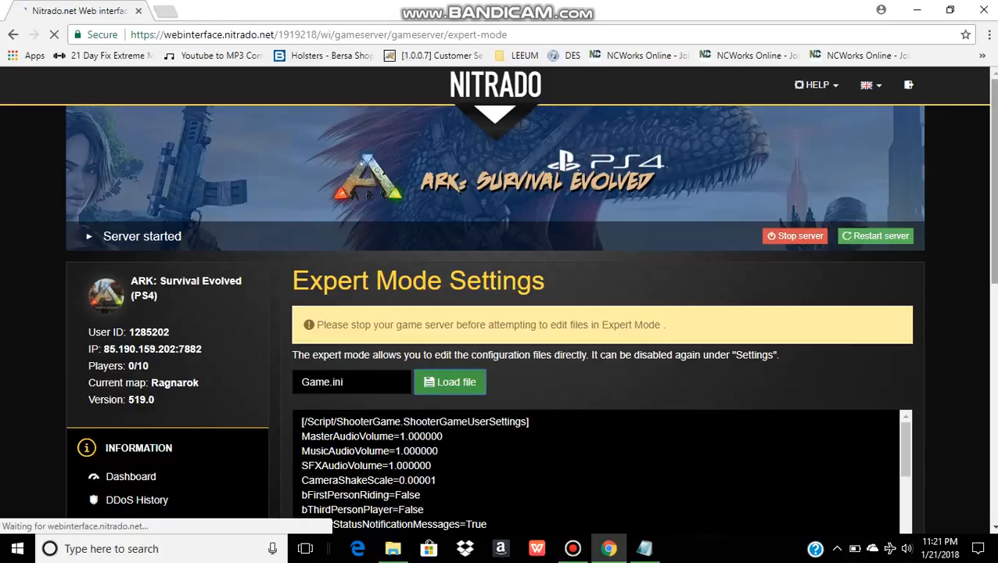
click(451, 381)
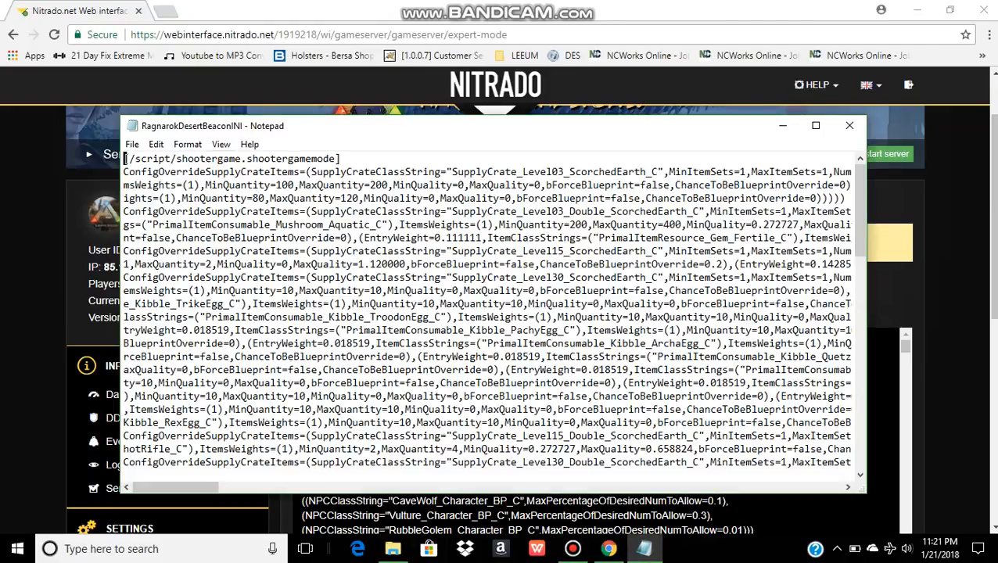
Select the exported RagnarokDesertBeaconINI text in Notepad and copy it.
triple_click(232, 158)
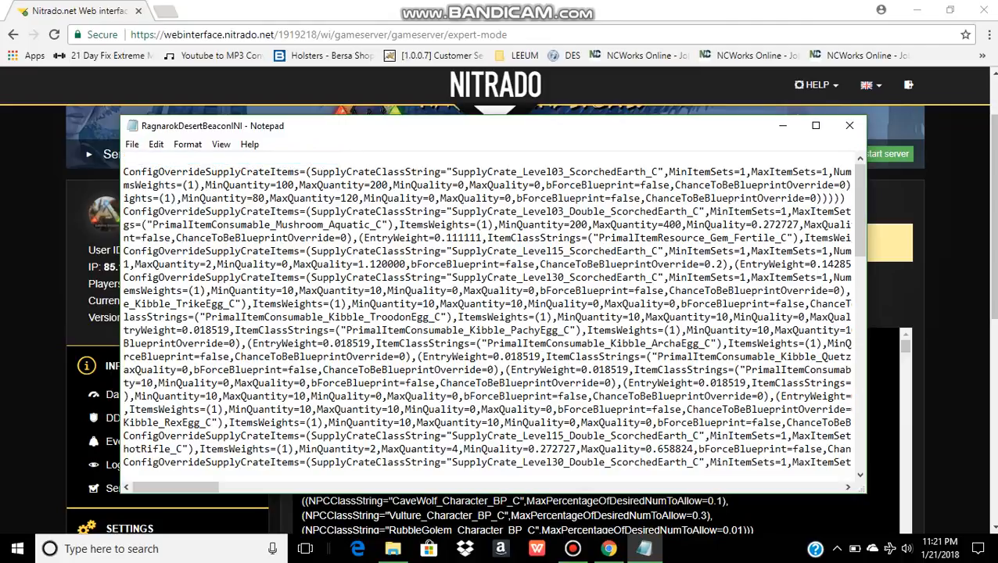
scroll(down, 3)
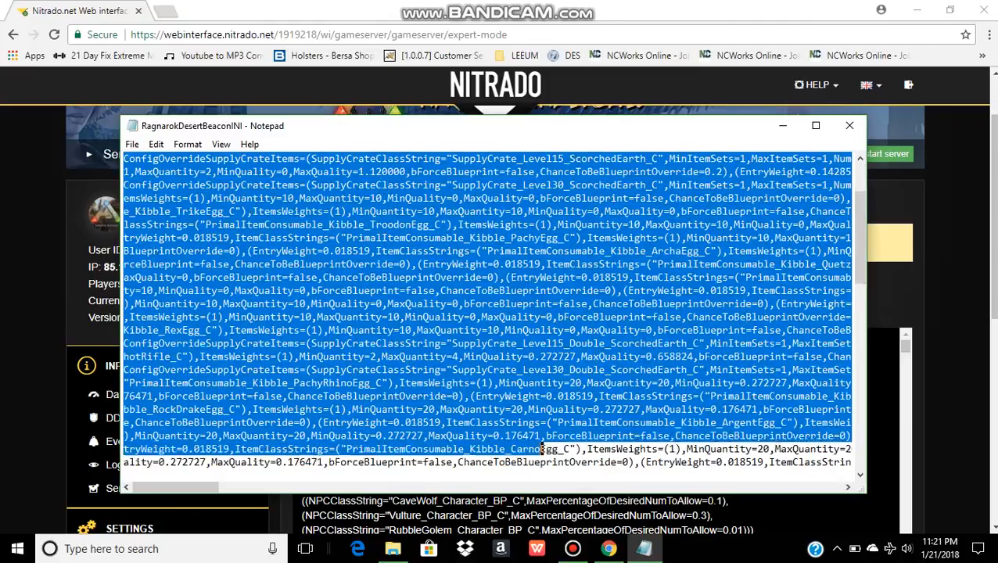
scroll(down, 3)
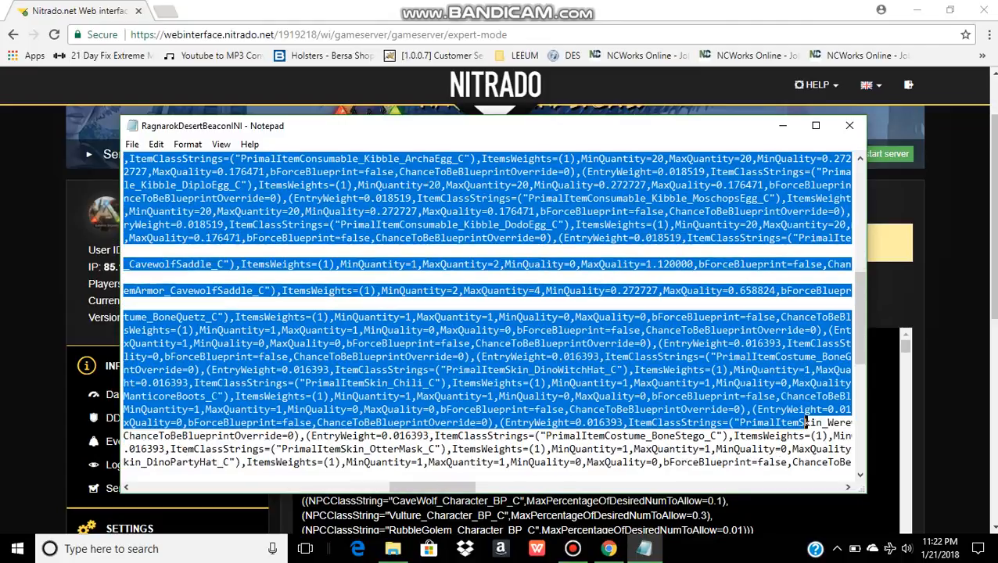
scroll(down, 3)
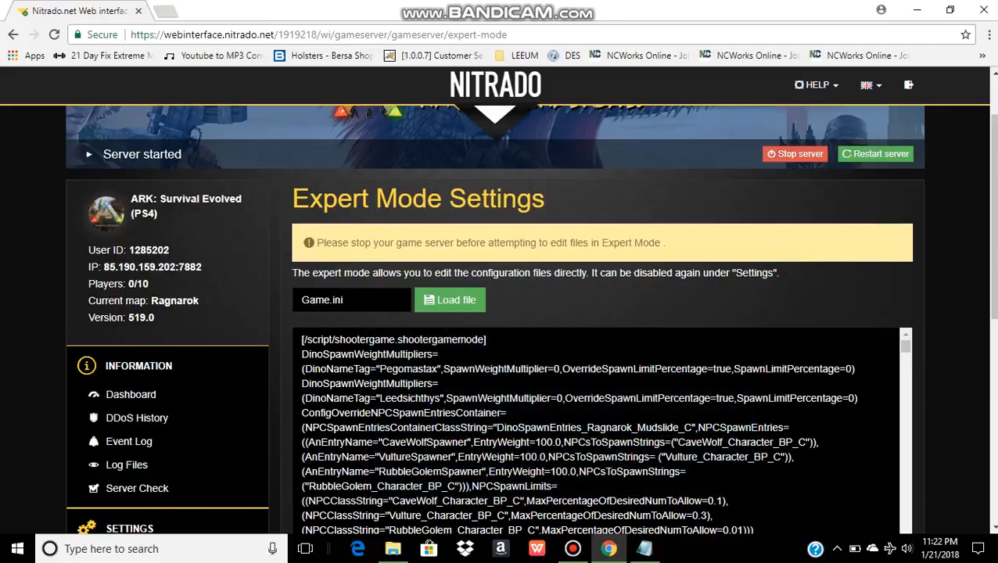
Paste the ConfigOverrideSupplyCrateItems entries under shootergamemode and review them through Game.ini.
click(469, 339)
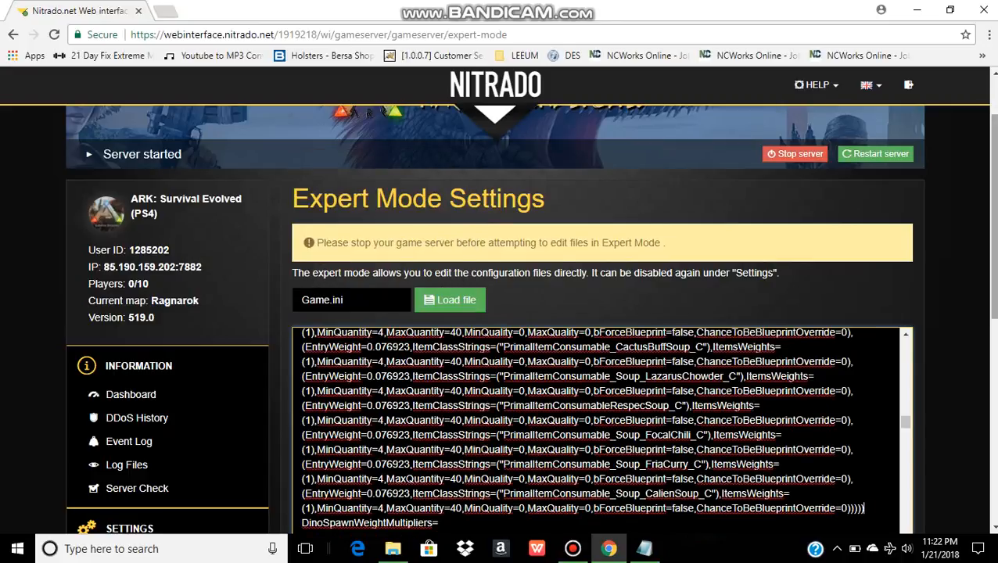
scroll(down, 3)
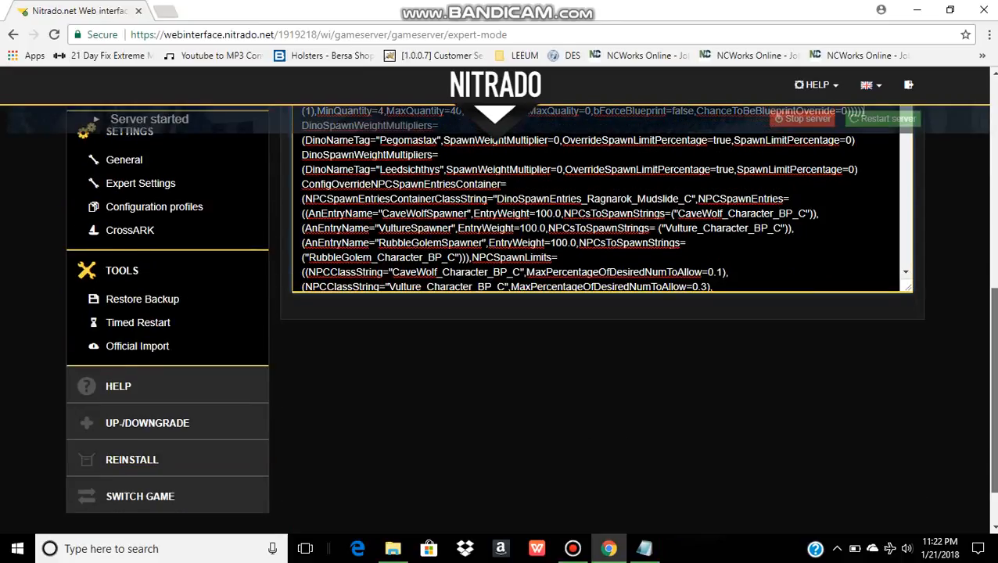
scroll(down, 3)
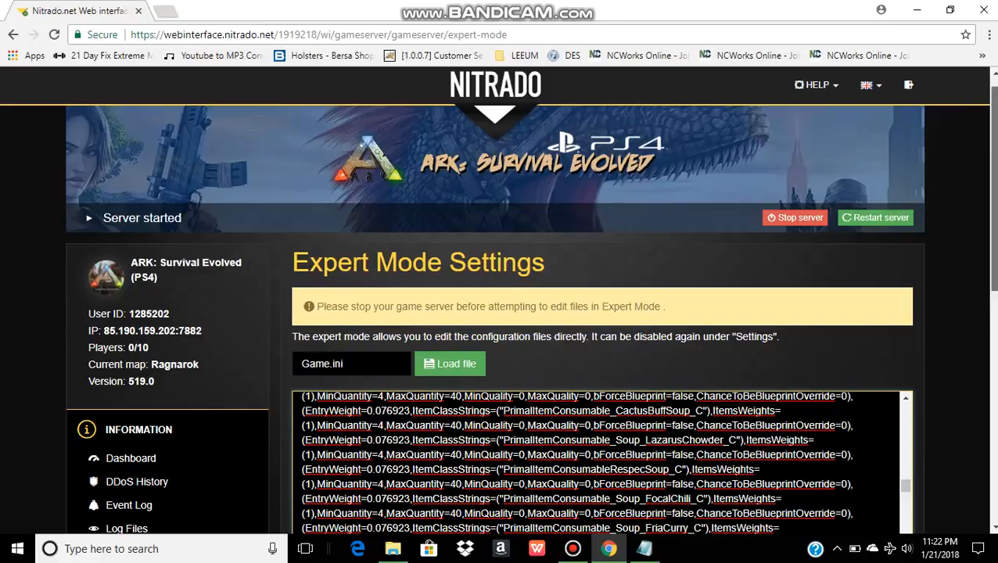
scroll(down, 3)
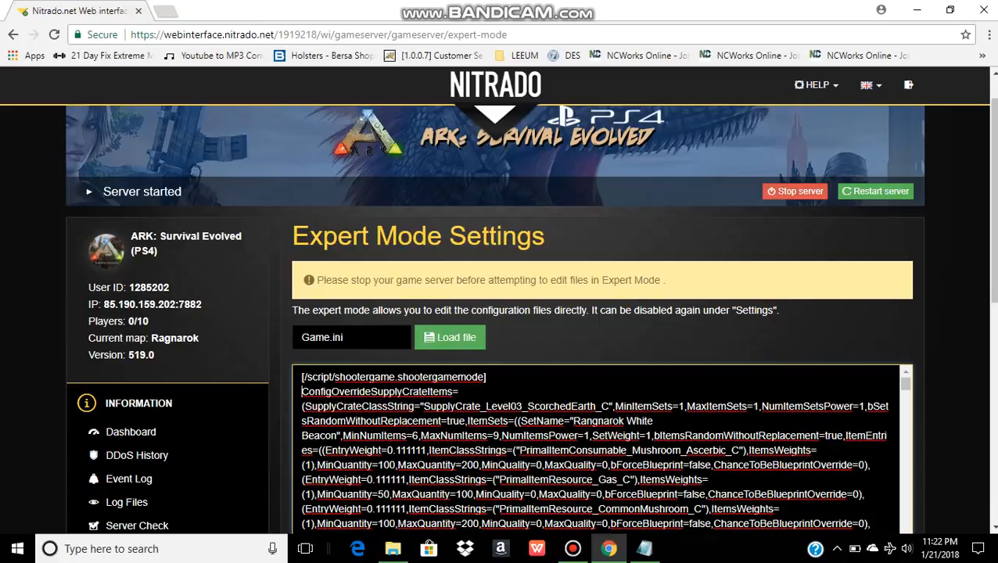
scroll(down, 3)
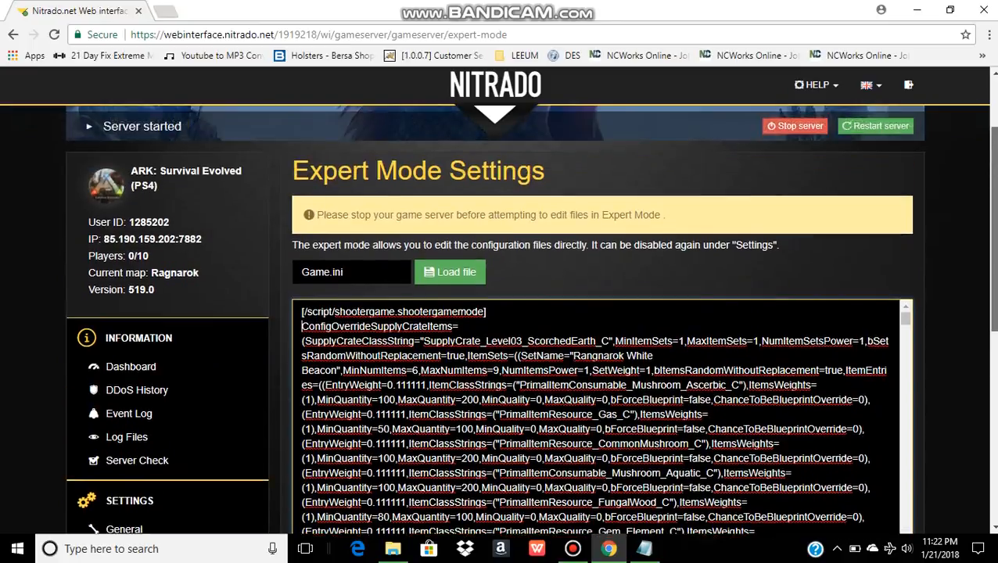
scroll(down, 3)
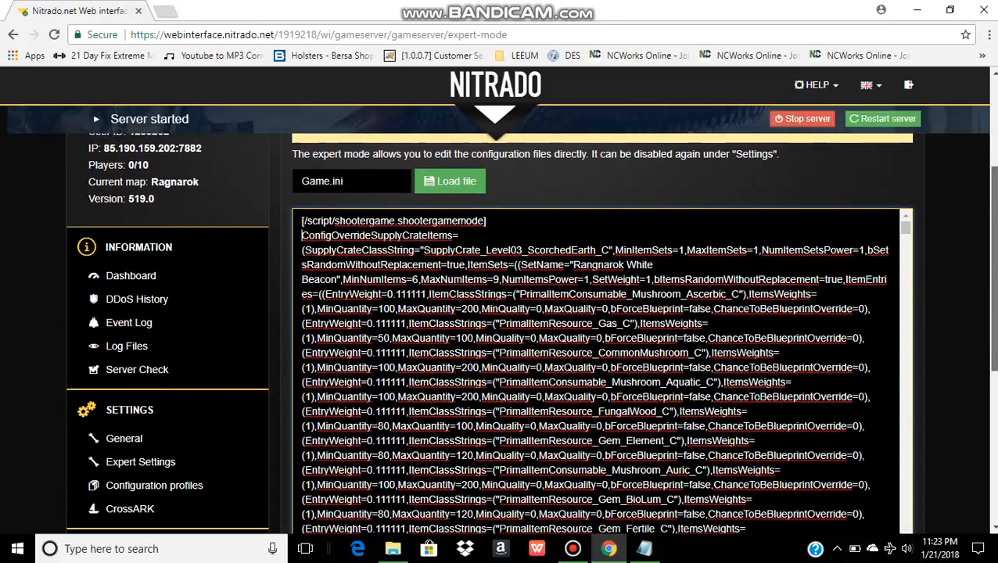
scroll(down, 3)
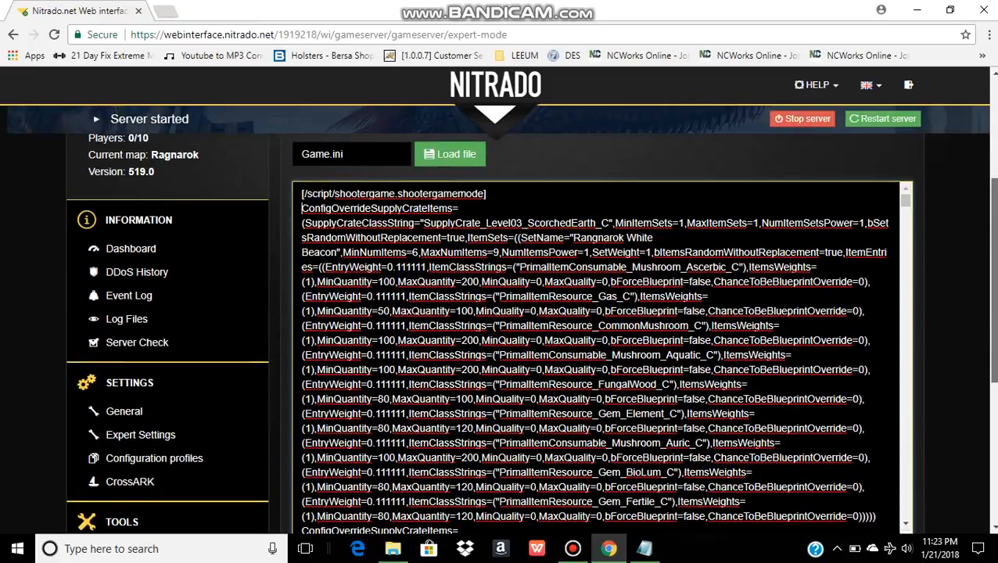